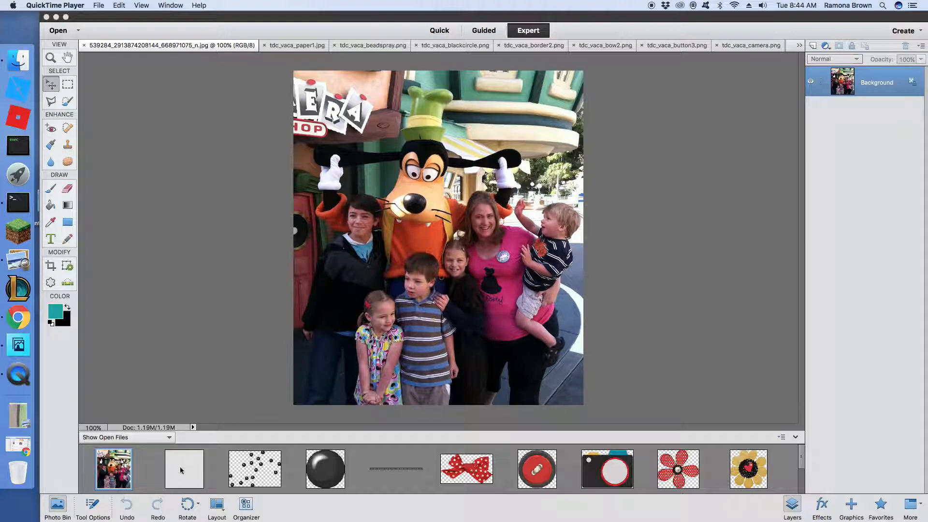
Check the paper document, return to the family photo, and duplicate it as a copy
click(183, 469)
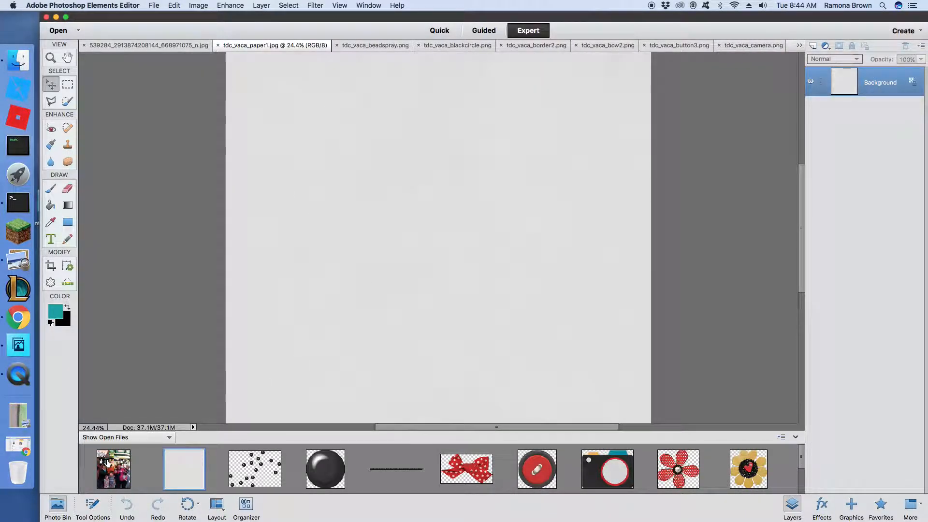
click(113, 469)
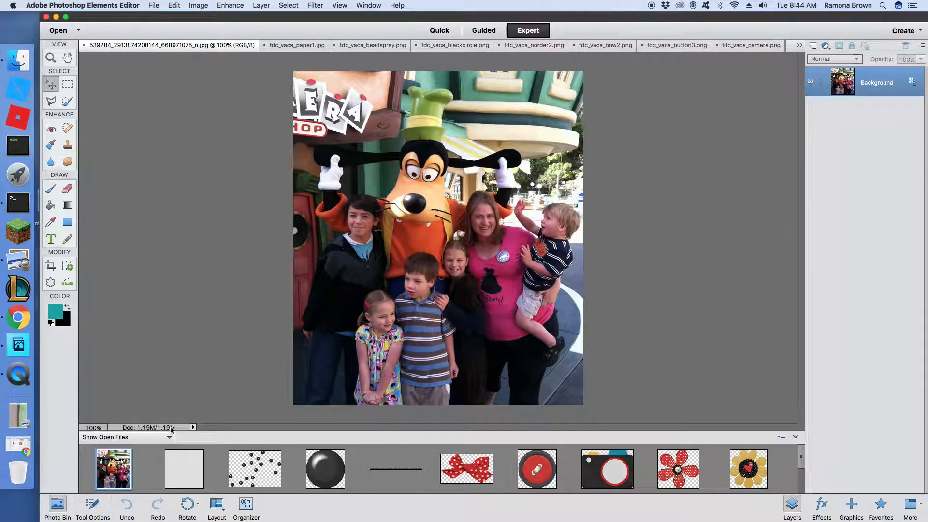
click(153, 5)
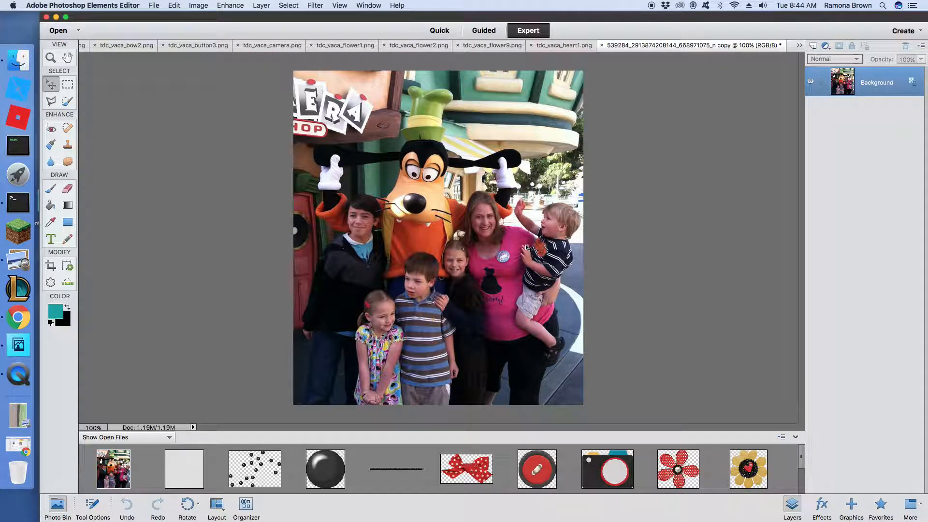
mouse_move(512, 239)
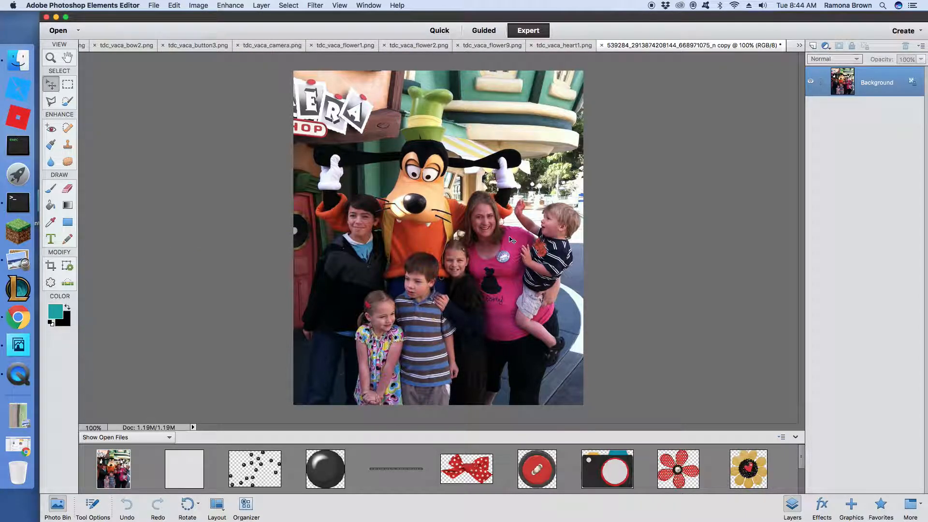
mouse_move(588, 121)
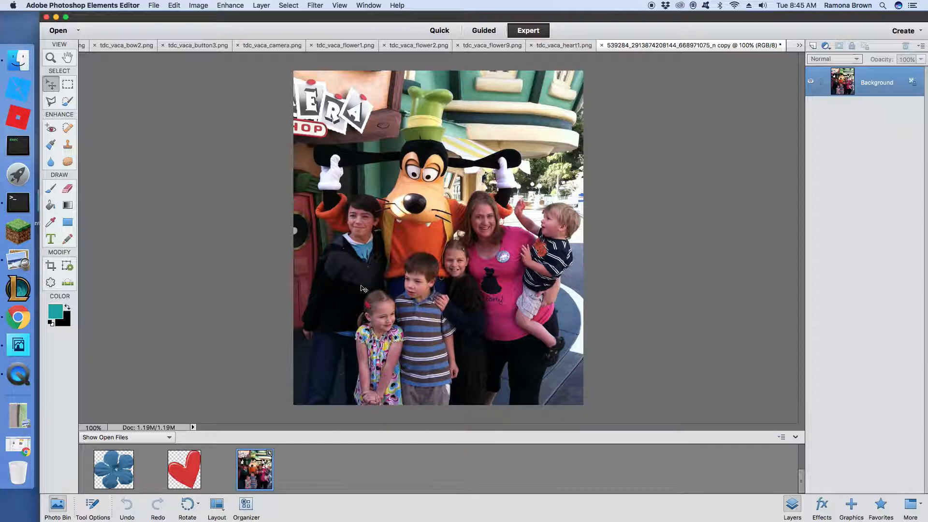
mouse_move(464, 248)
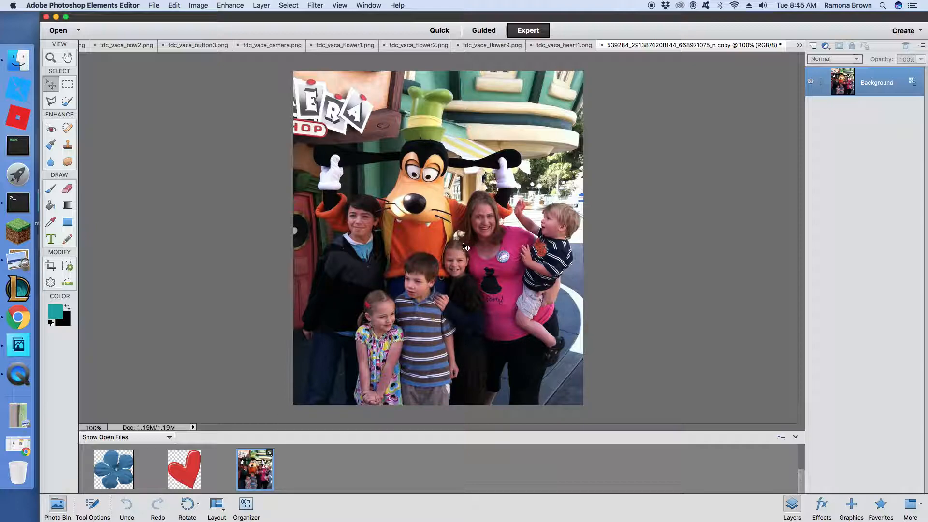
mouse_move(476, 198)
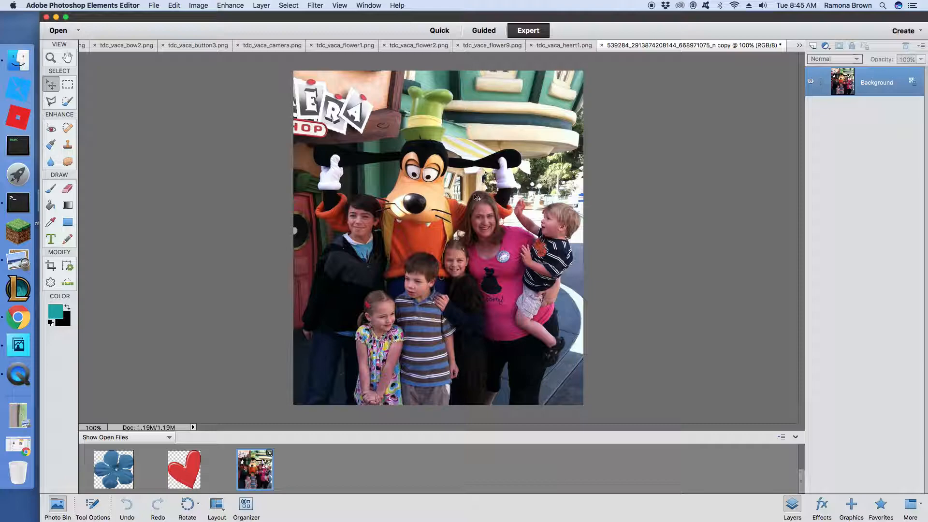
mouse_move(339, 424)
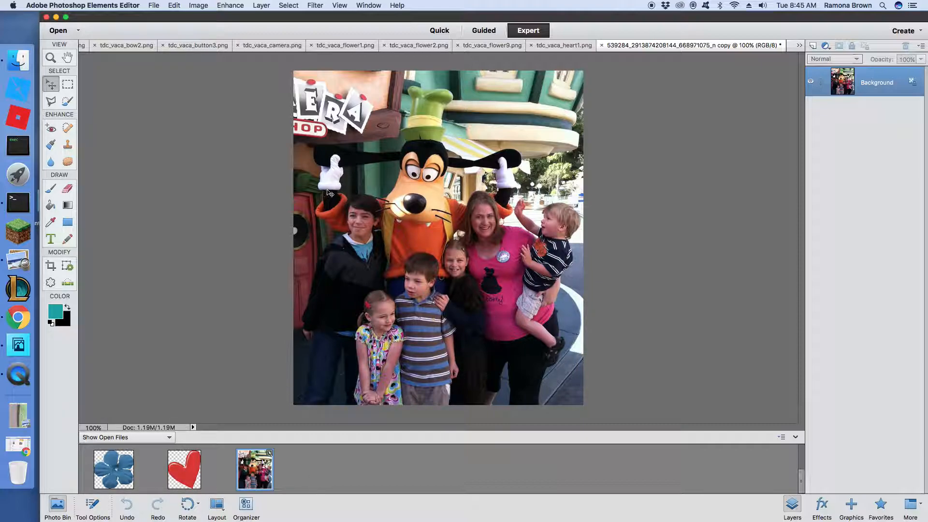
mouse_move(267, 164)
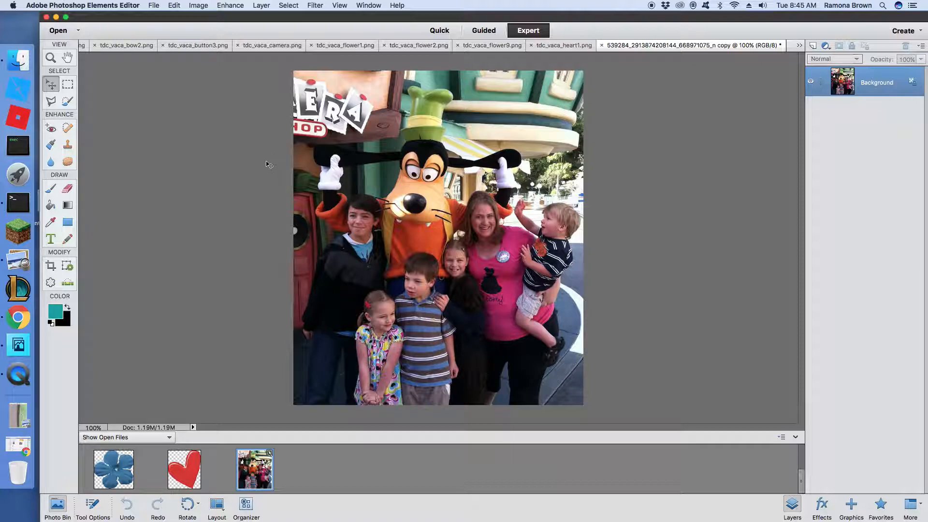
mouse_move(257, 172)
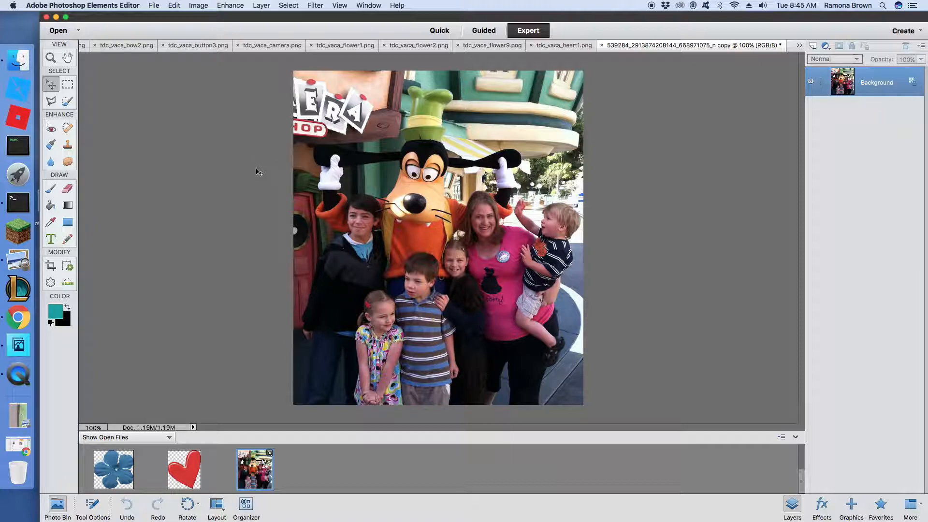
mouse_move(246, 177)
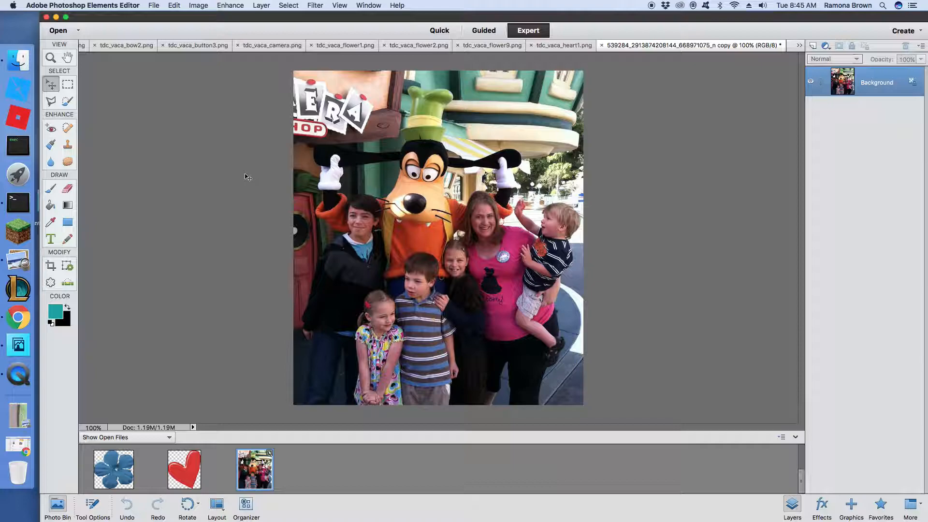
mouse_move(265, 169)
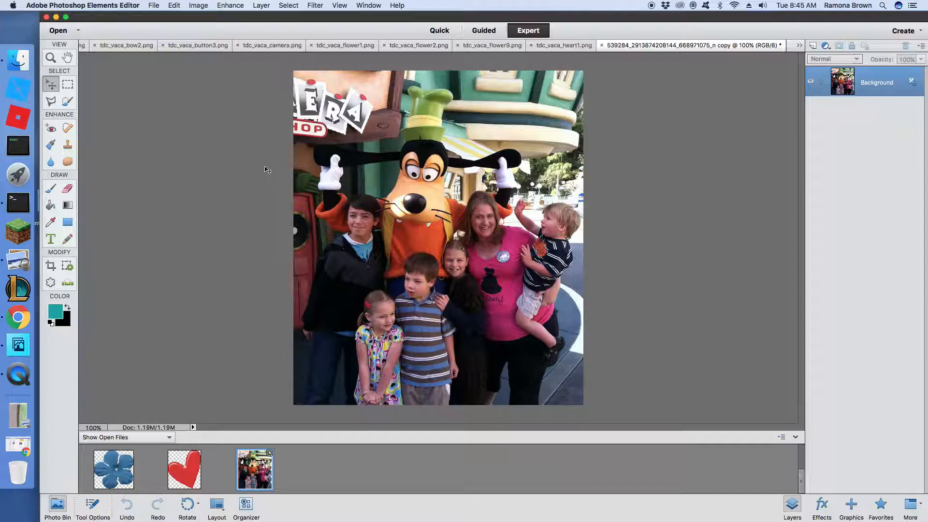
mouse_move(179, 14)
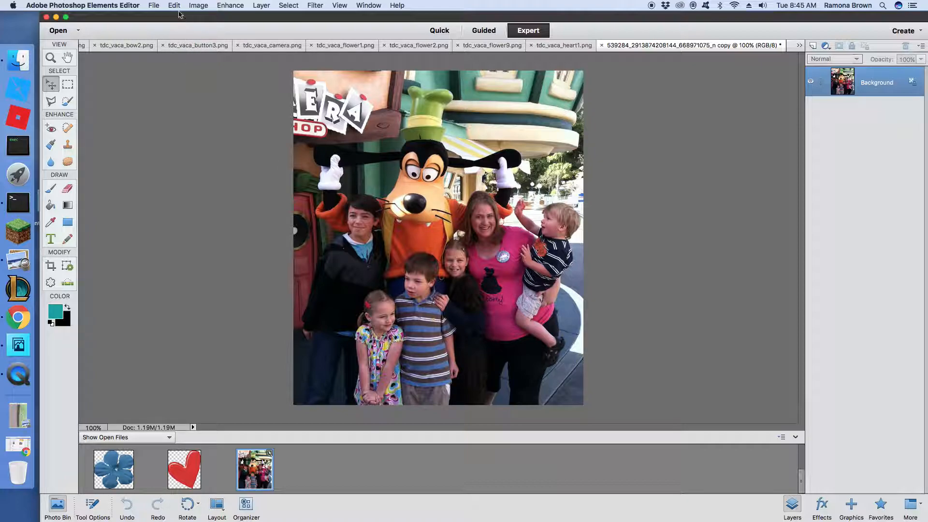
Resize the photo copy to 3000 pixels wide at 300 ppi, giving 3000 × 3460
click(199, 6)
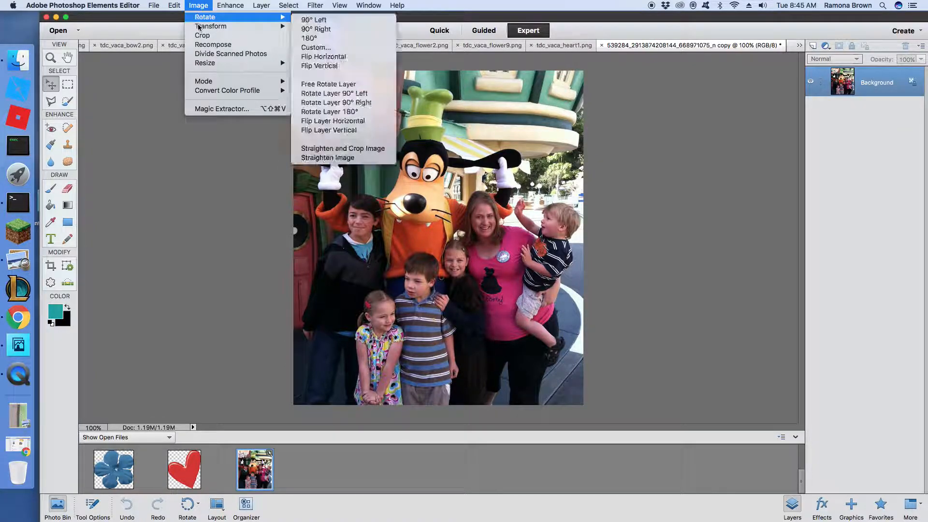
mouse_move(205, 62)
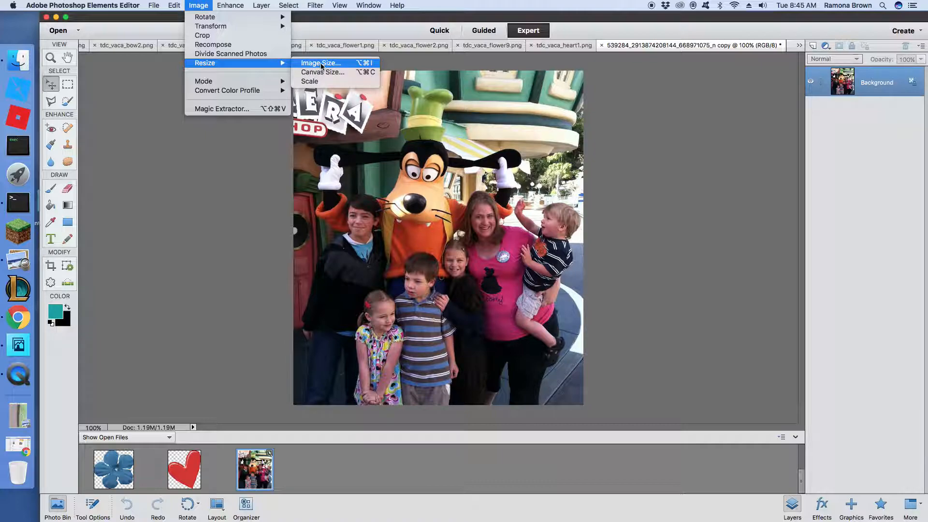
click(321, 63)
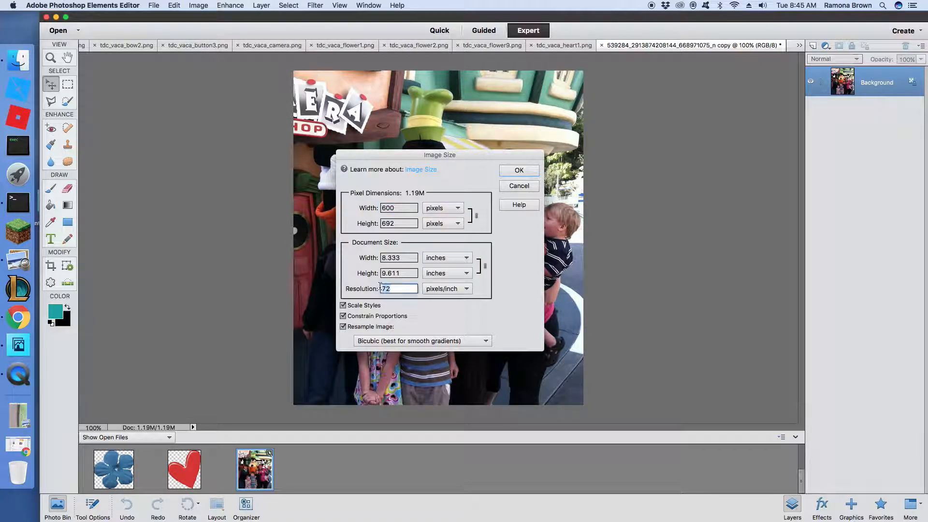
text(300)
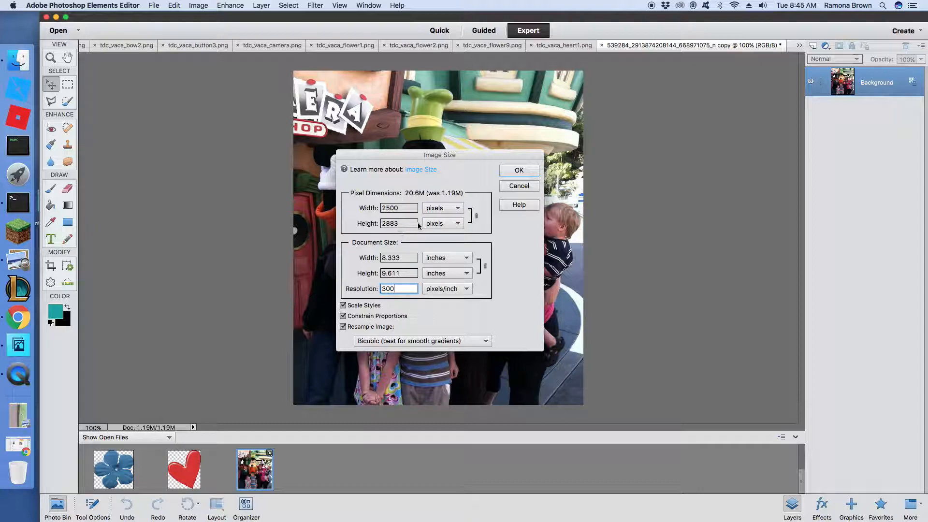
click(398, 207)
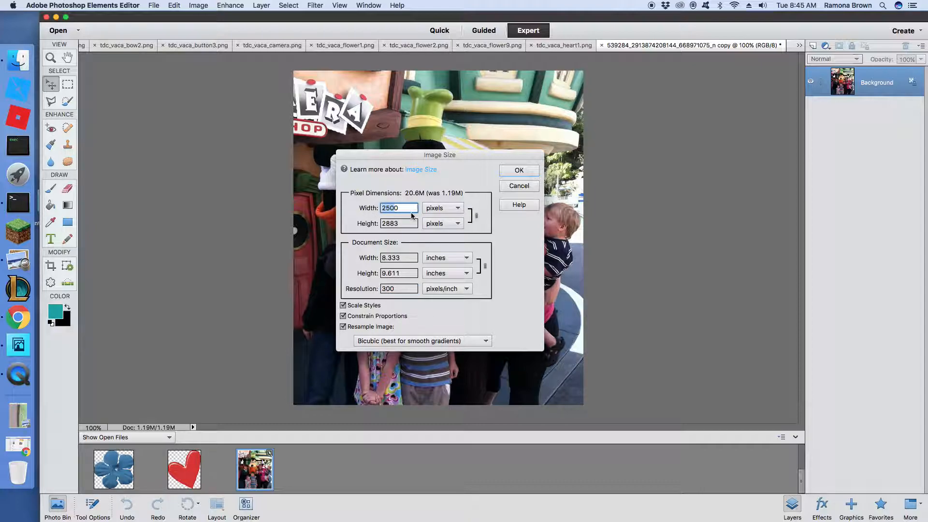
text(300)
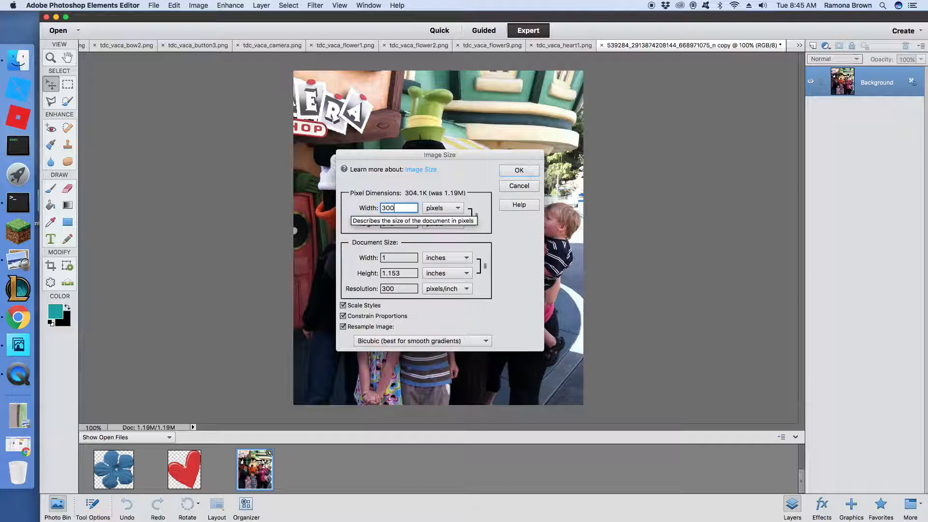
text(3000)
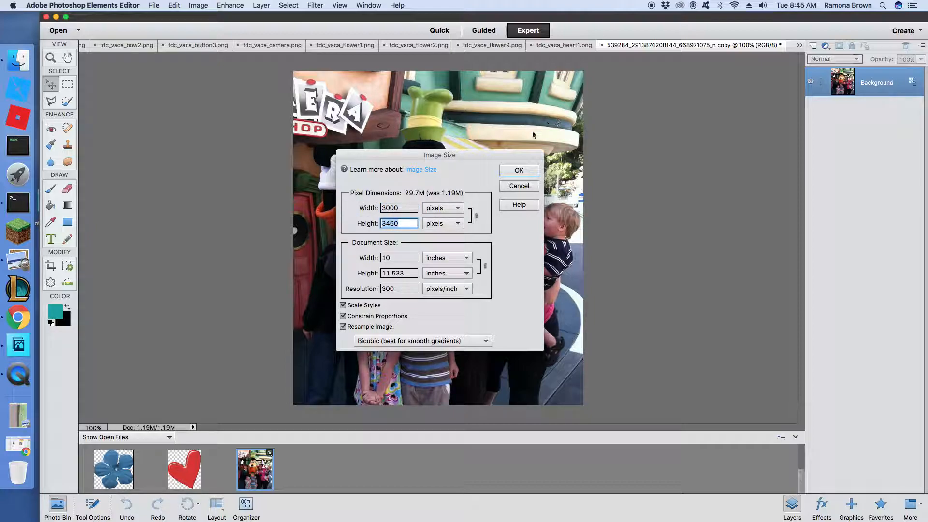
click(518, 171)
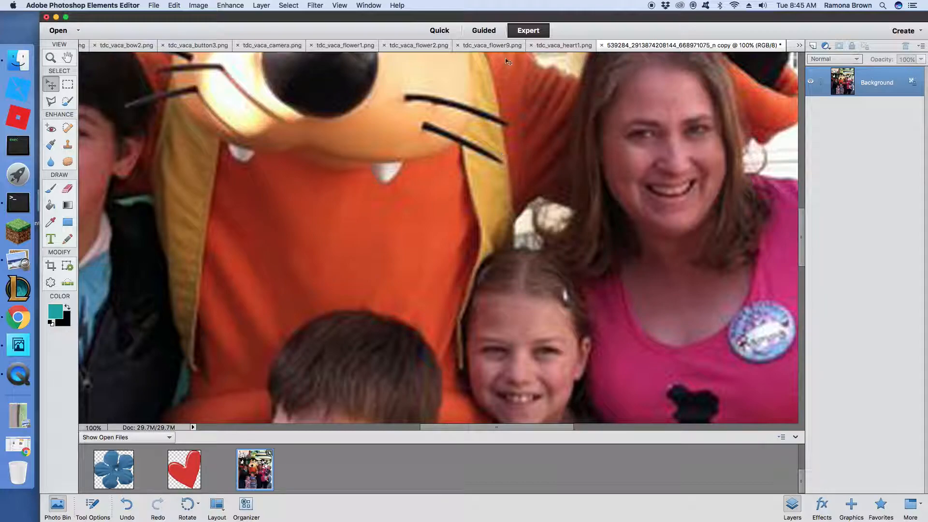
mouse_move(612, 236)
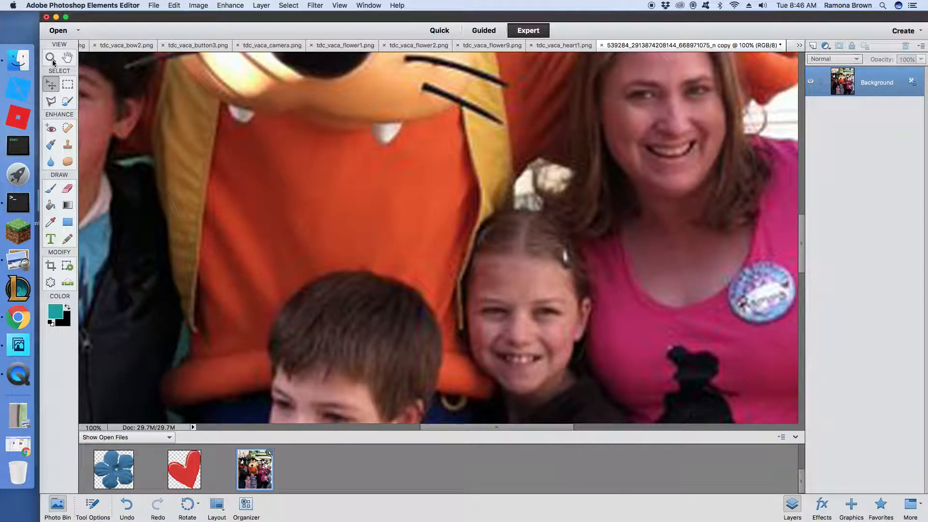
Zoom out with the Zoom tool until the whole photo copy fits the window
click(50, 58)
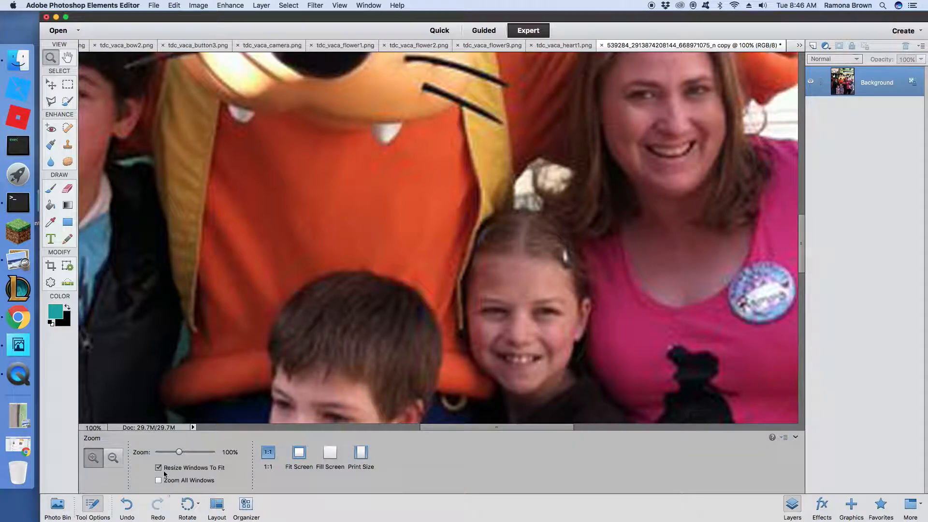
drag(179, 453, 166, 452)
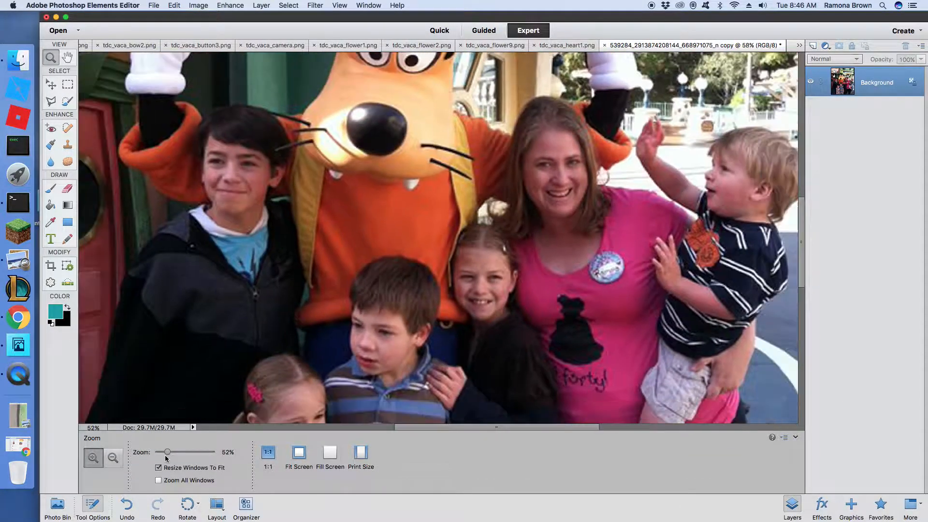
drag(167, 453, 160, 453)
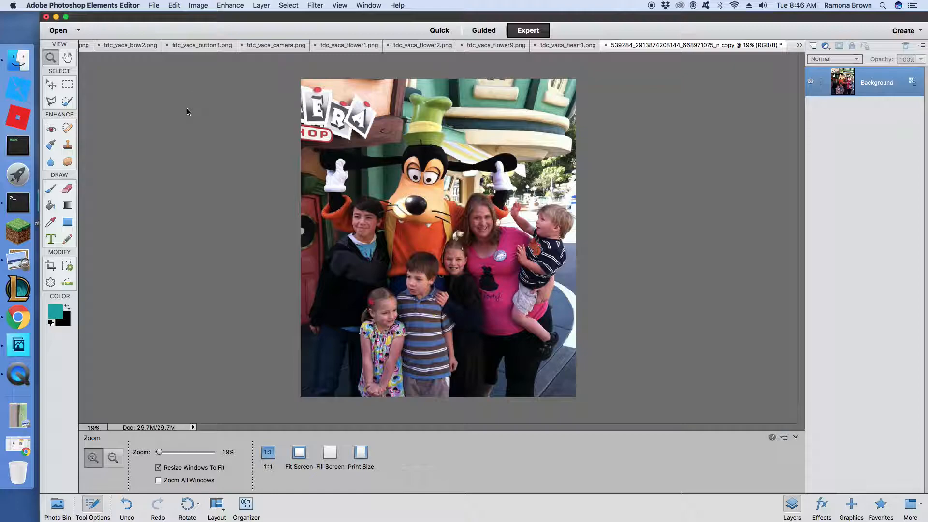
mouse_move(166, 37)
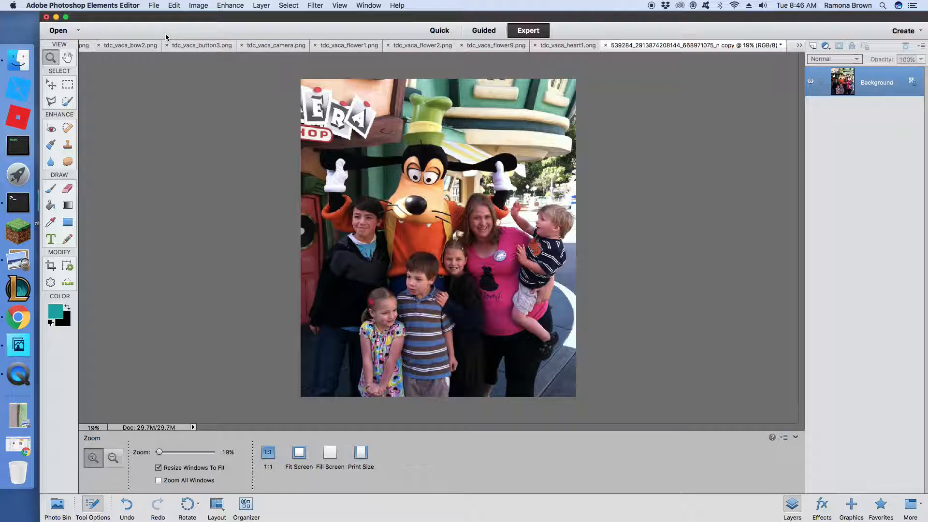
mouse_move(182, 86)
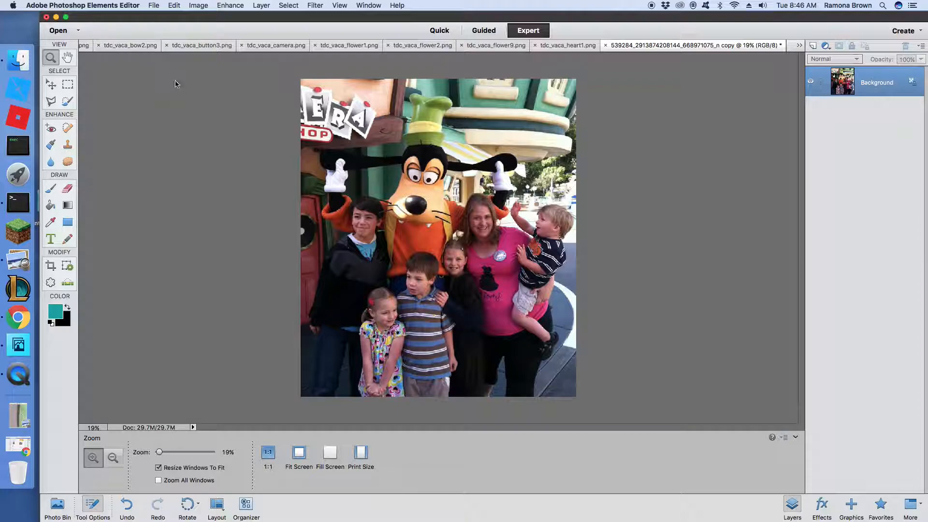
mouse_move(180, 114)
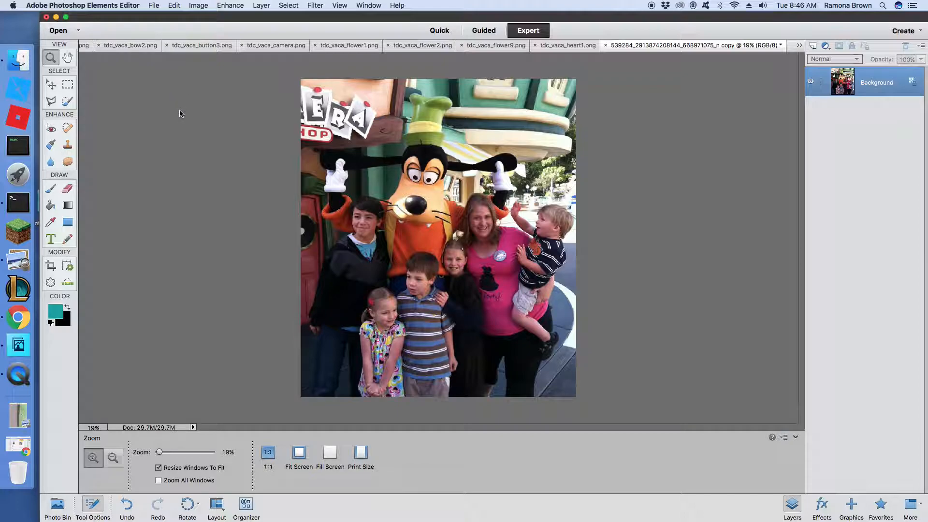
mouse_move(211, 63)
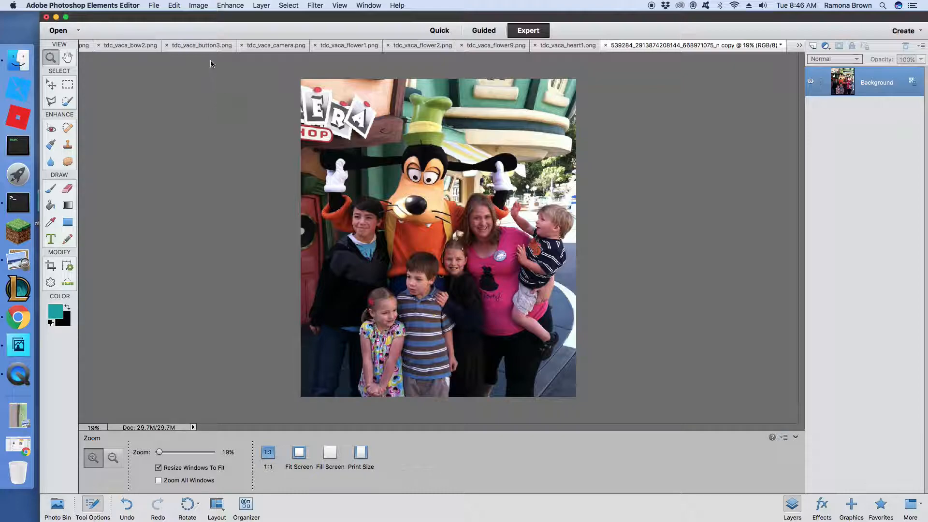
Convert the photo copy to Grayscale mode, confirming that colour information is discarded
click(198, 5)
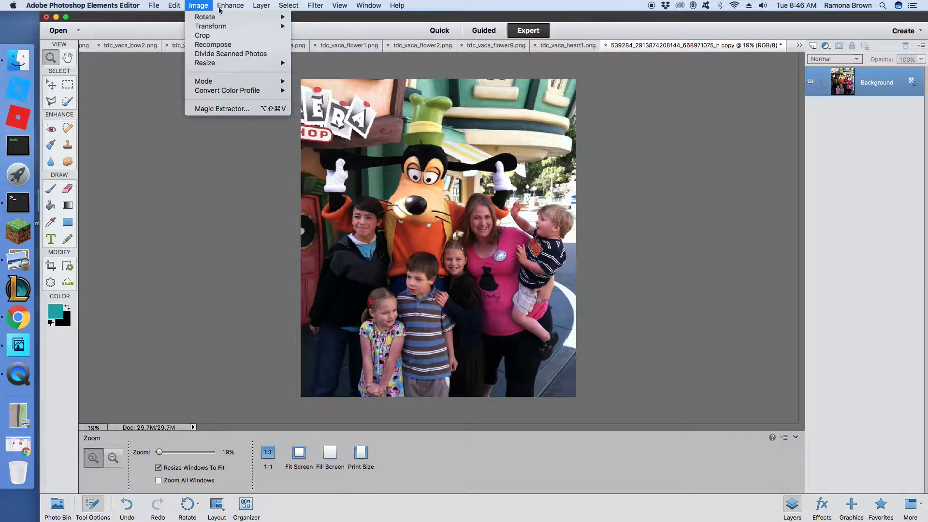
click(230, 5)
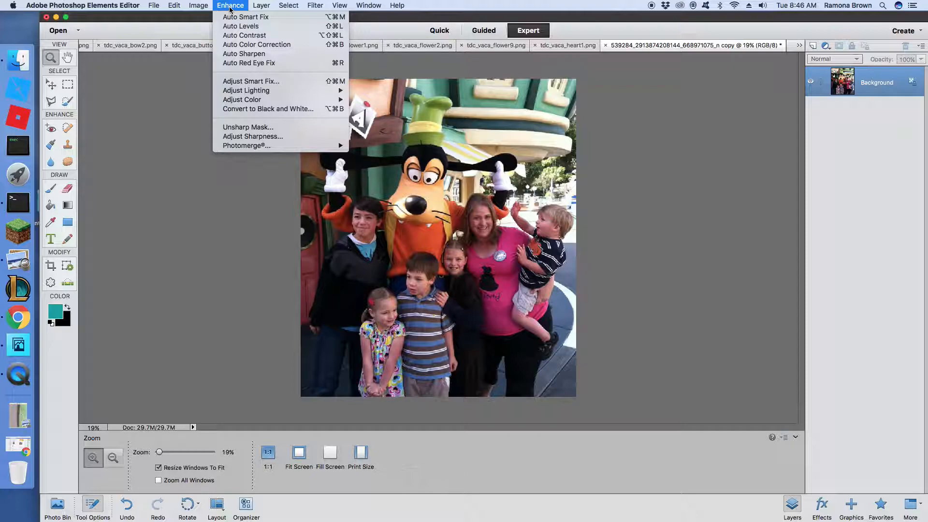
click(198, 5)
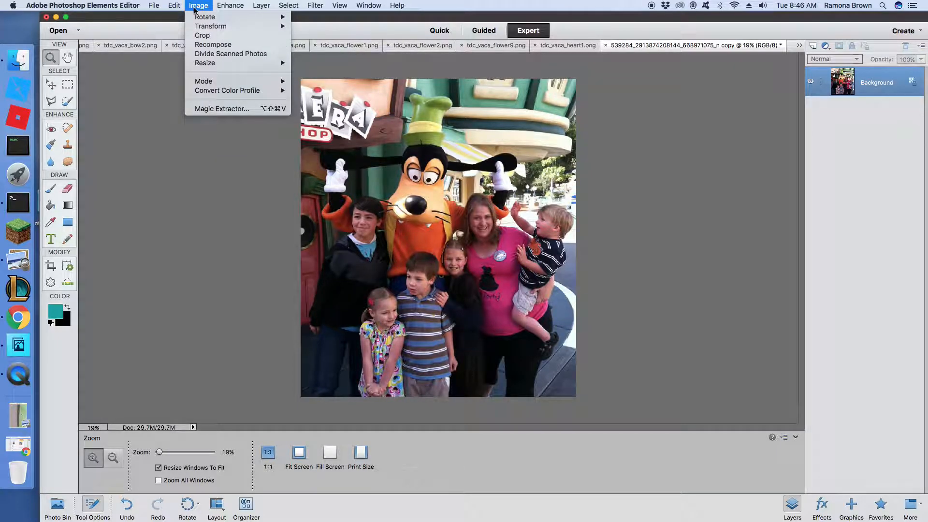
mouse_move(227, 90)
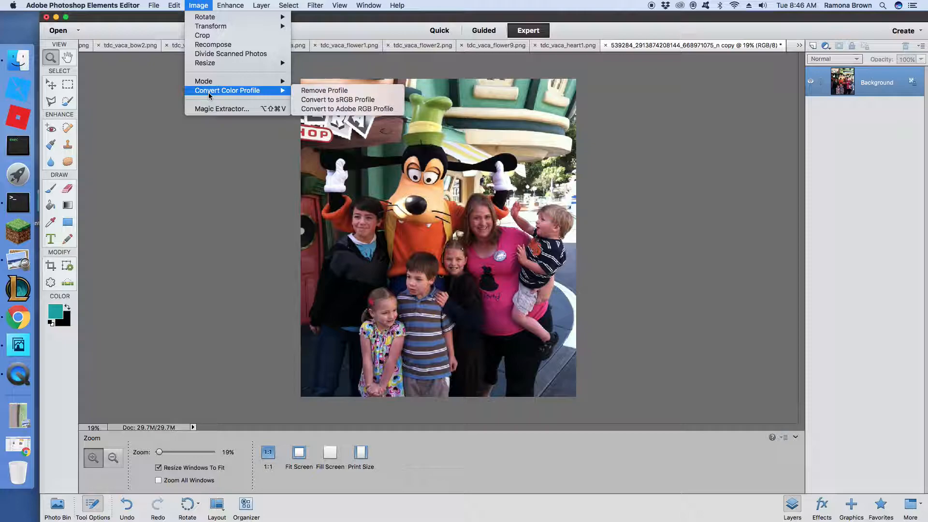
mouse_move(203, 81)
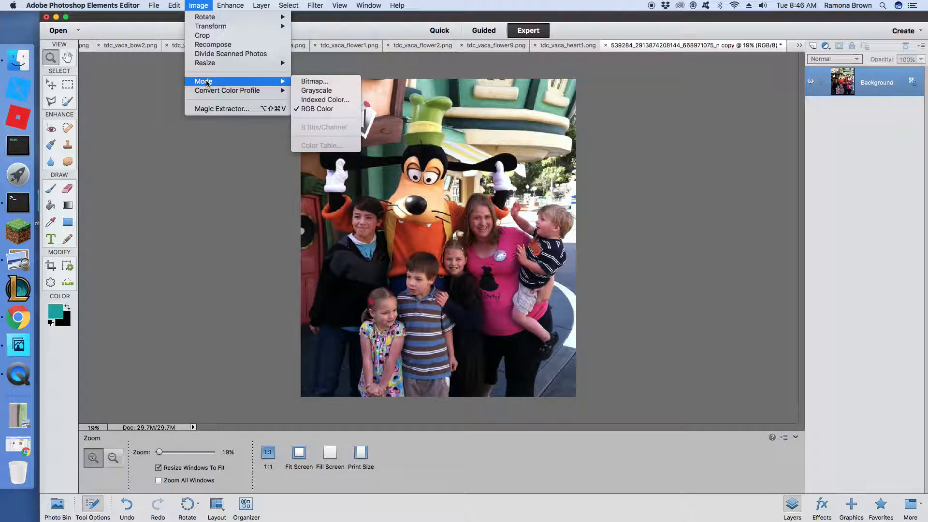
click(174, 5)
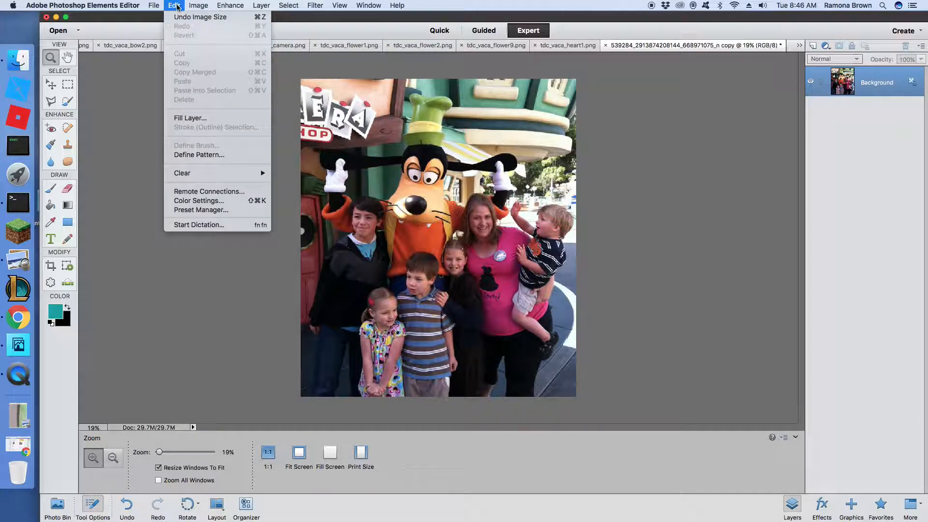
click(199, 5)
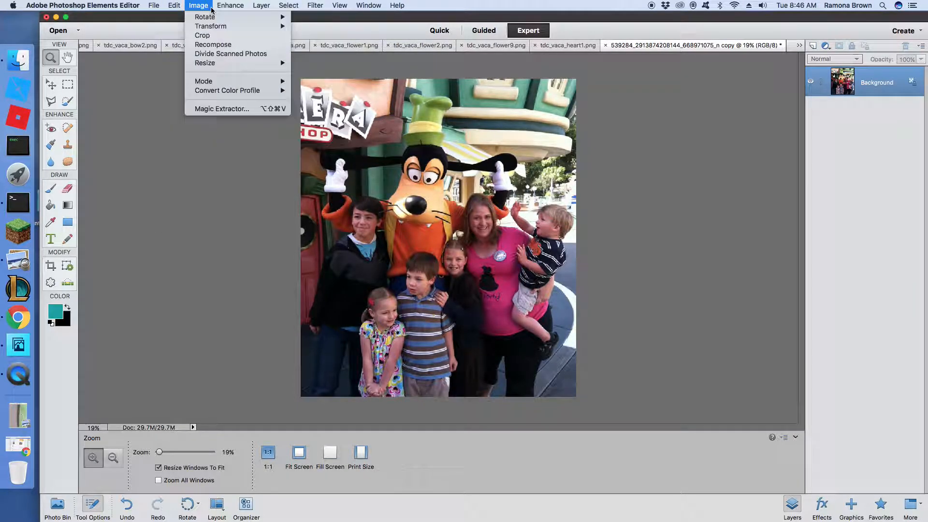
mouse_move(202, 35)
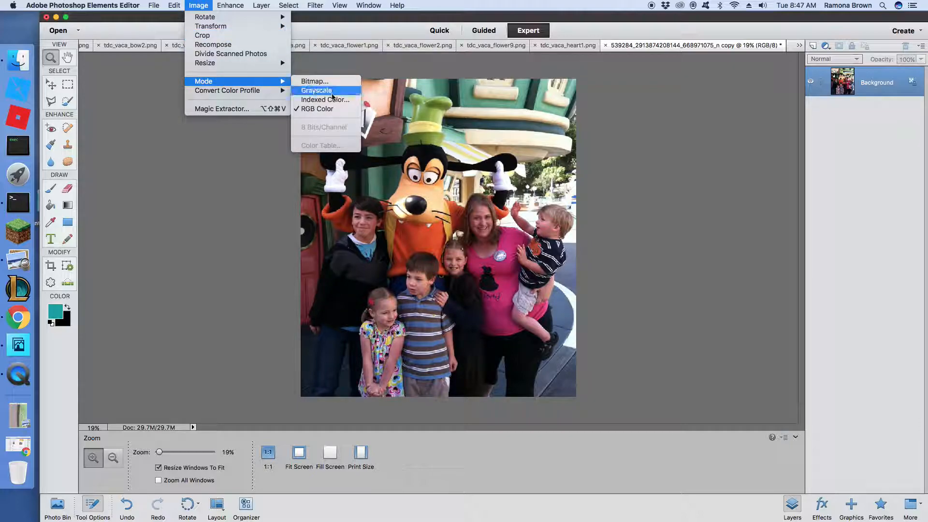
click(316, 90)
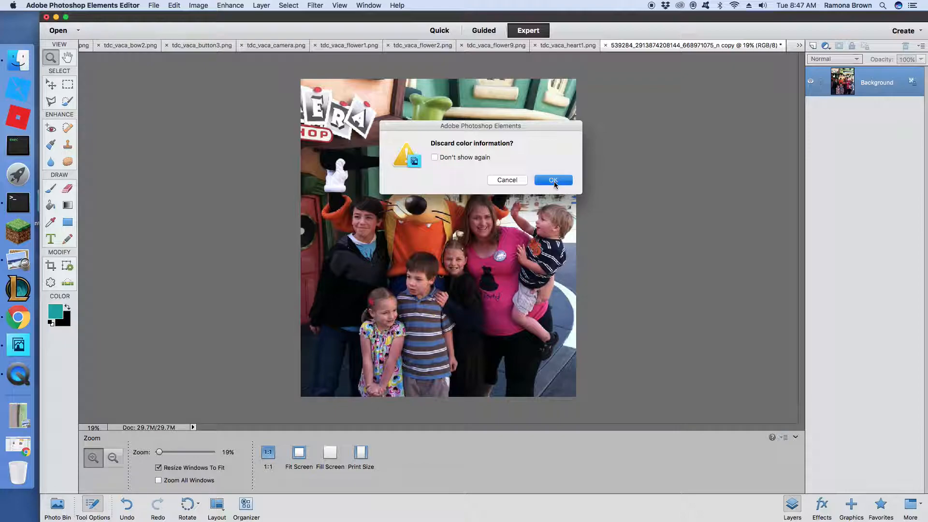
click(552, 180)
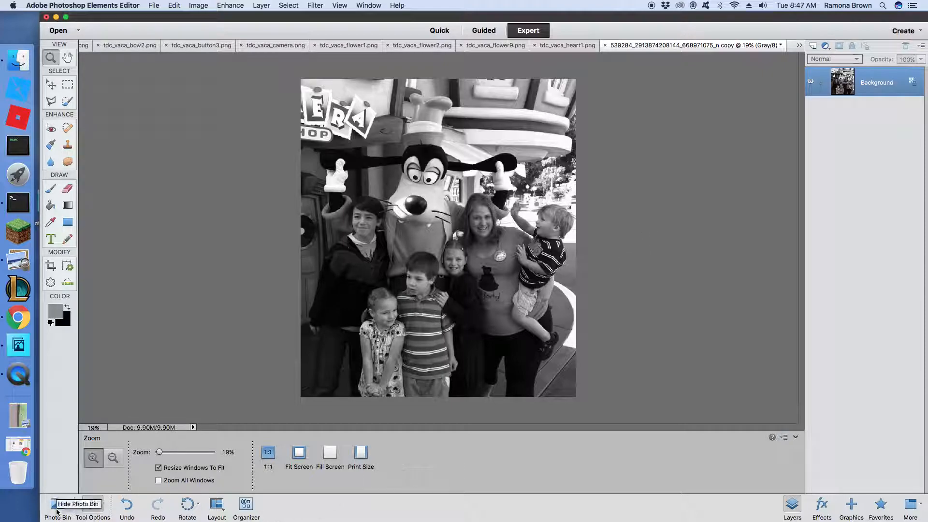
Switch to tdc_vaca_paper1.jpg via the Photo Bin and view it at Fill Screen, 1:1, then Fit Screen
click(57, 504)
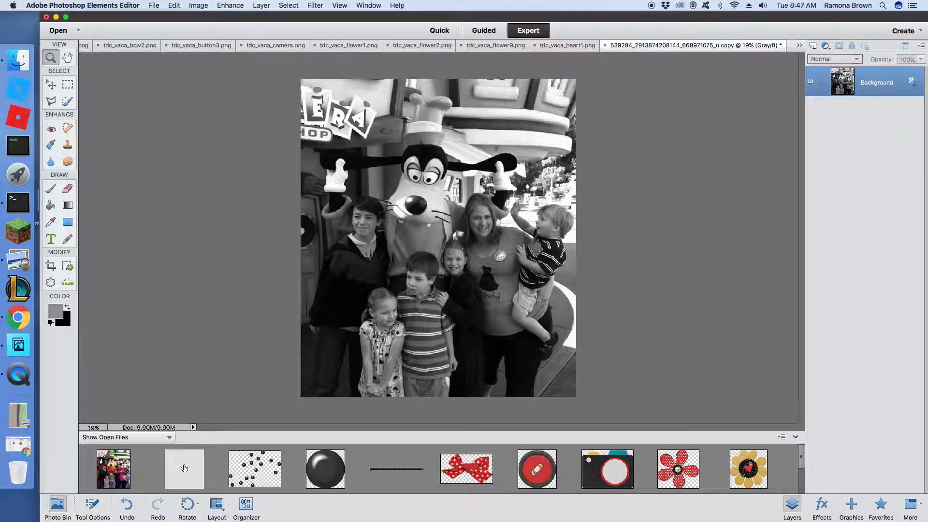
click(183, 469)
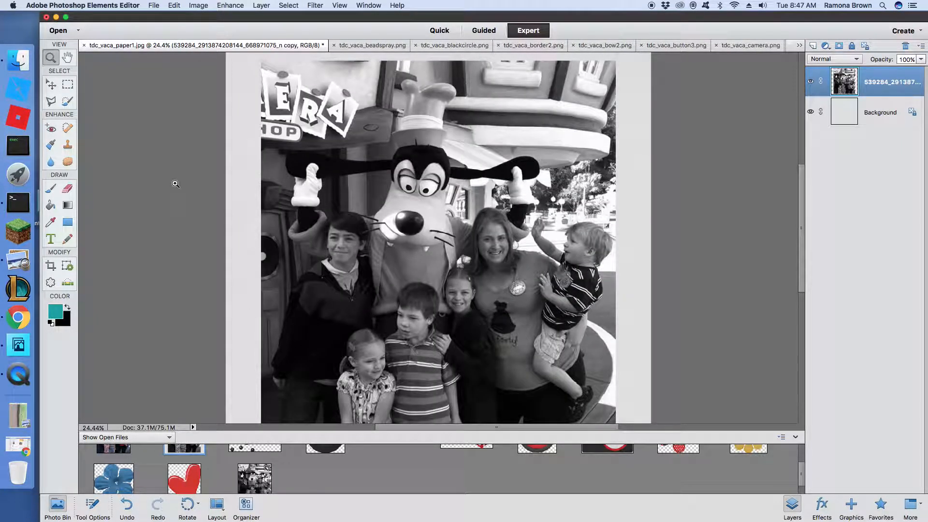
click(50, 57)
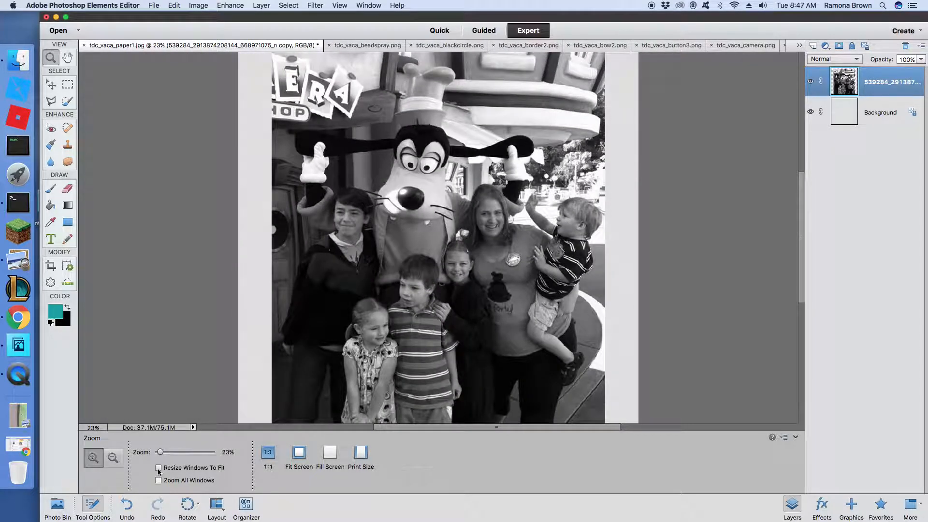
click(158, 467)
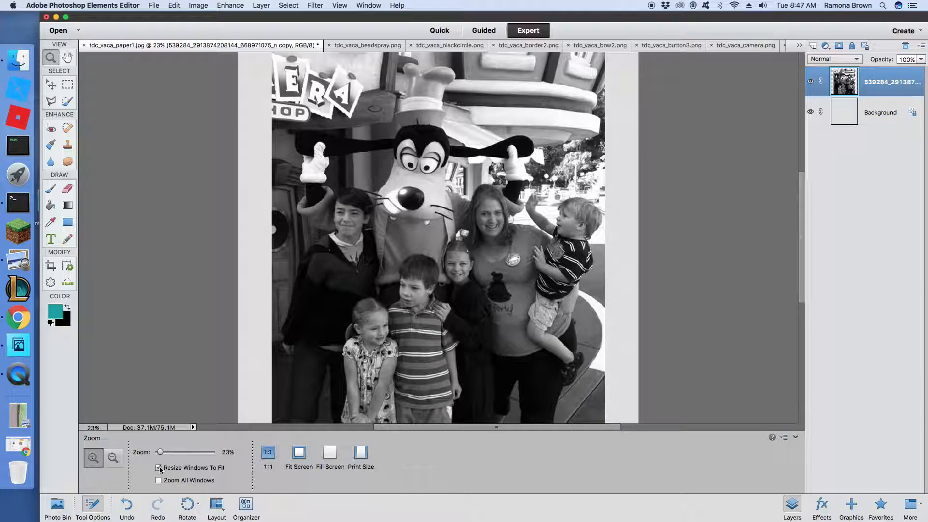
click(159, 468)
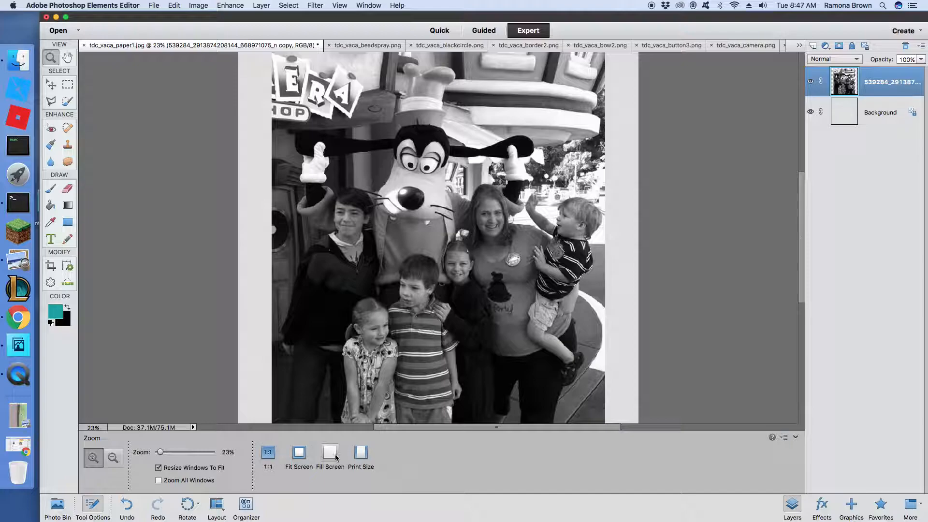
click(299, 452)
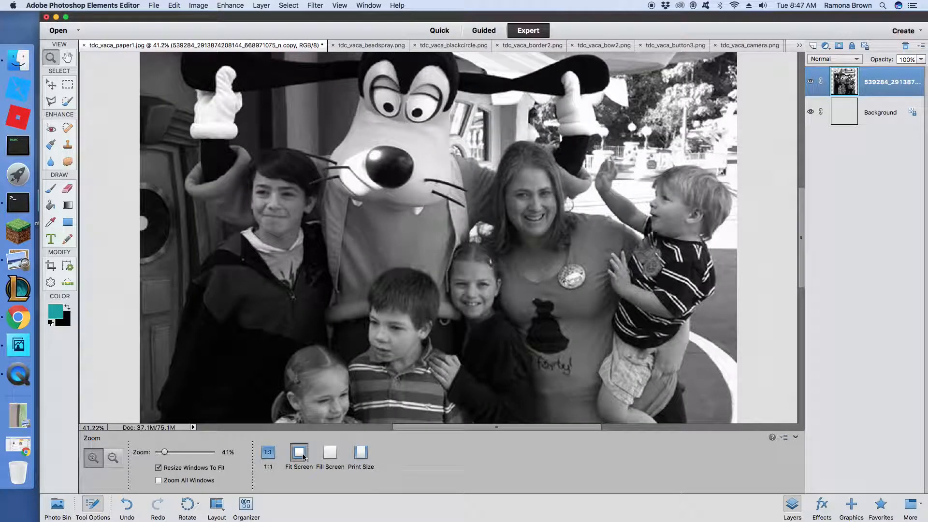
click(268, 453)
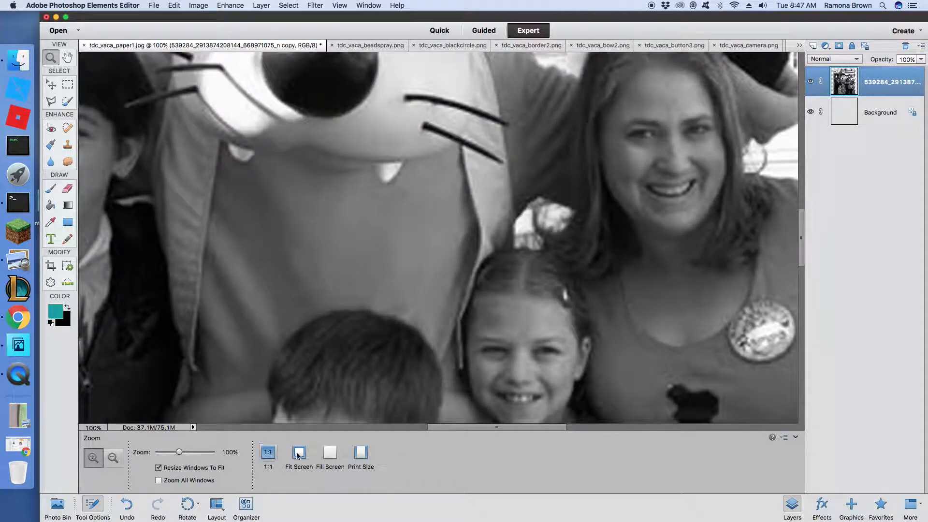
click(298, 453)
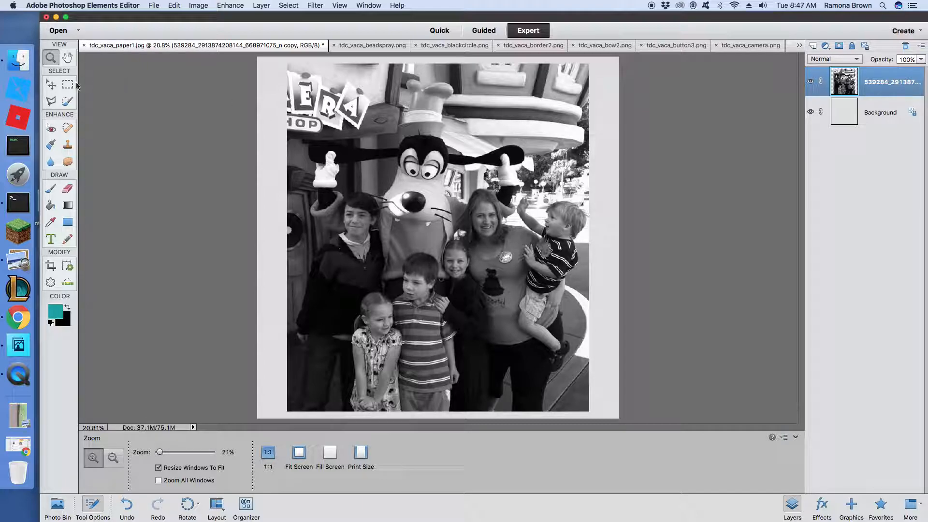
Try photo layer blend modes including Multiply, then settle on Color Burn
click(50, 84)
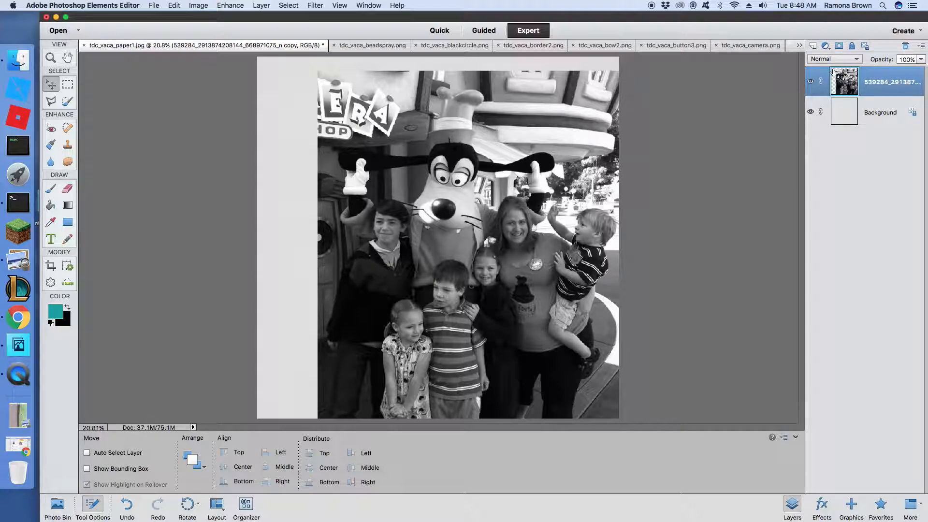
mouse_move(835, 58)
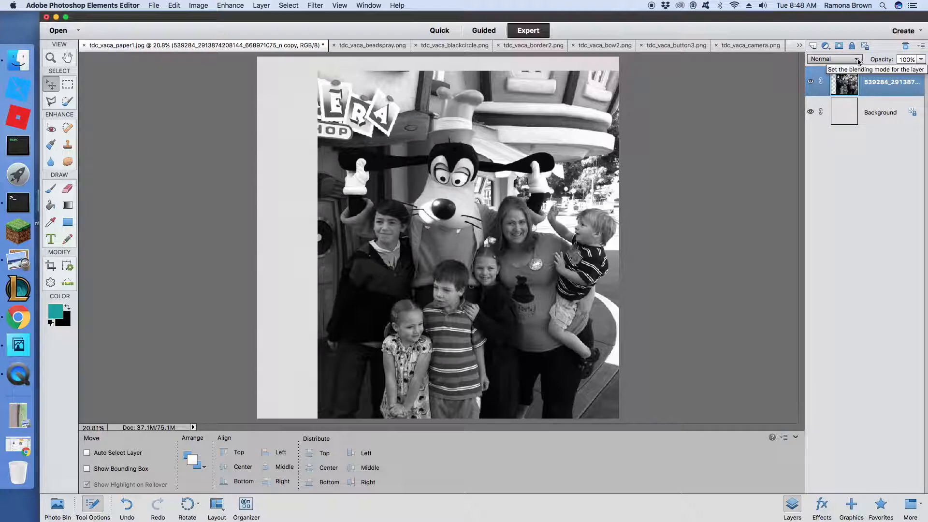
click(835, 59)
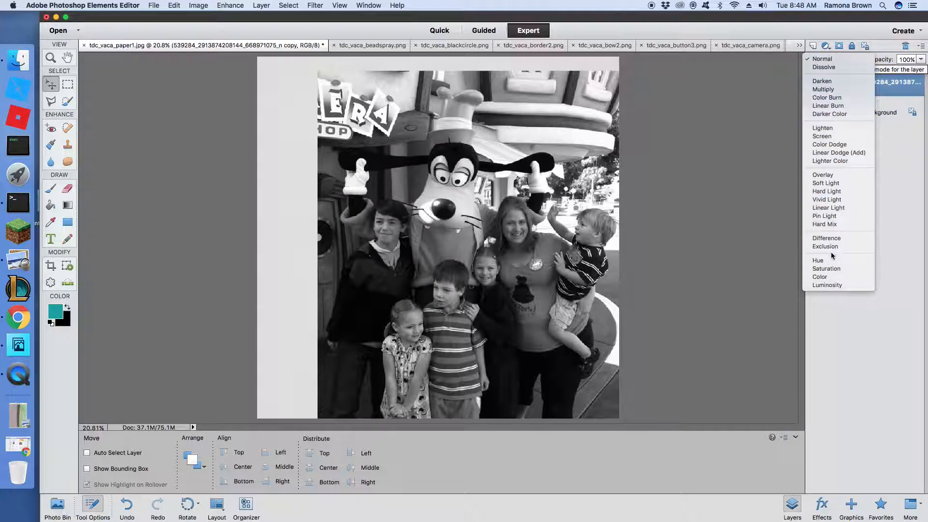
mouse_move(825, 224)
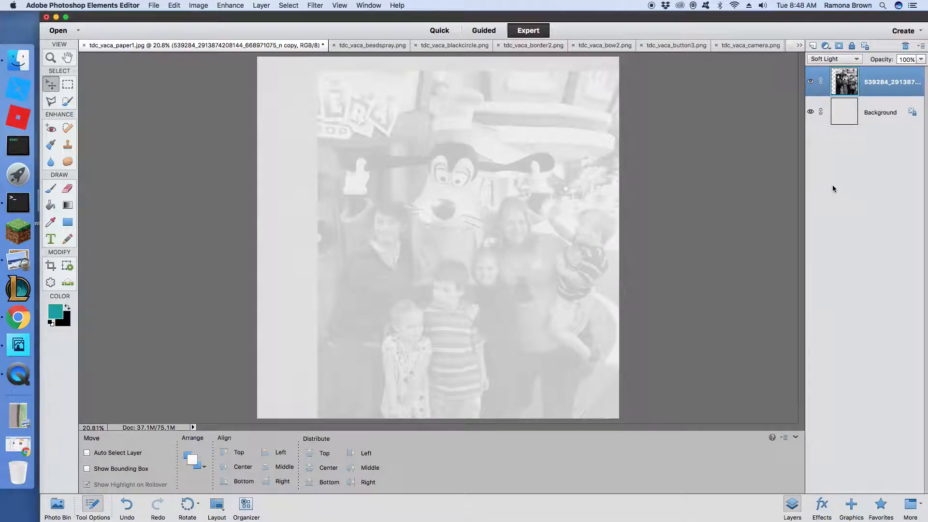
click(834, 58)
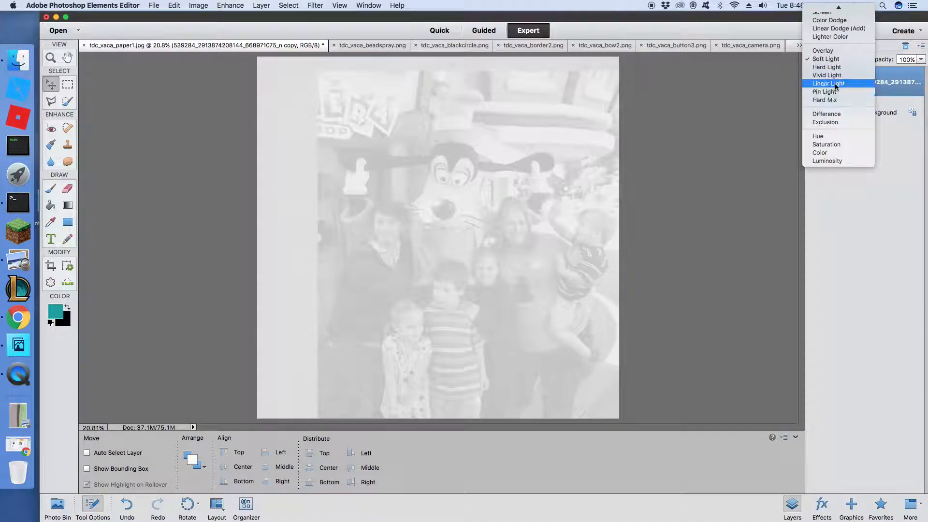
click(822, 51)
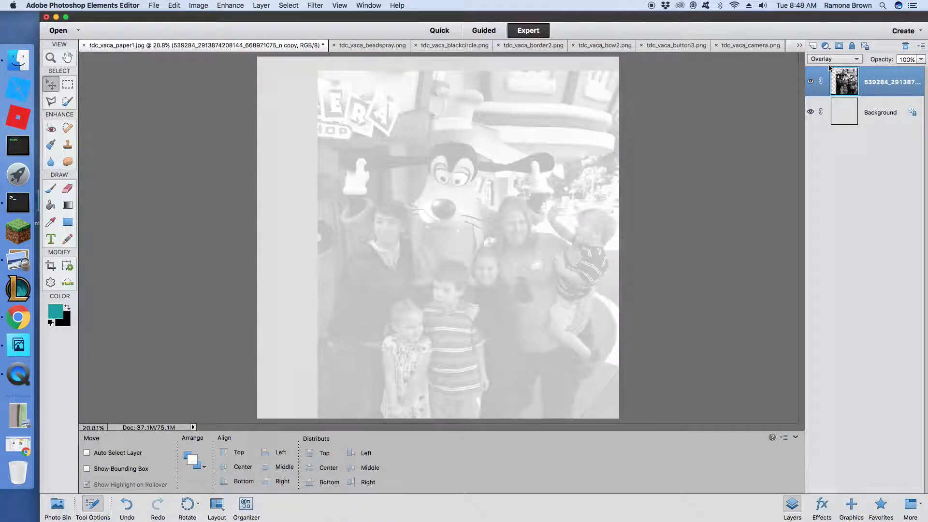
click(835, 58)
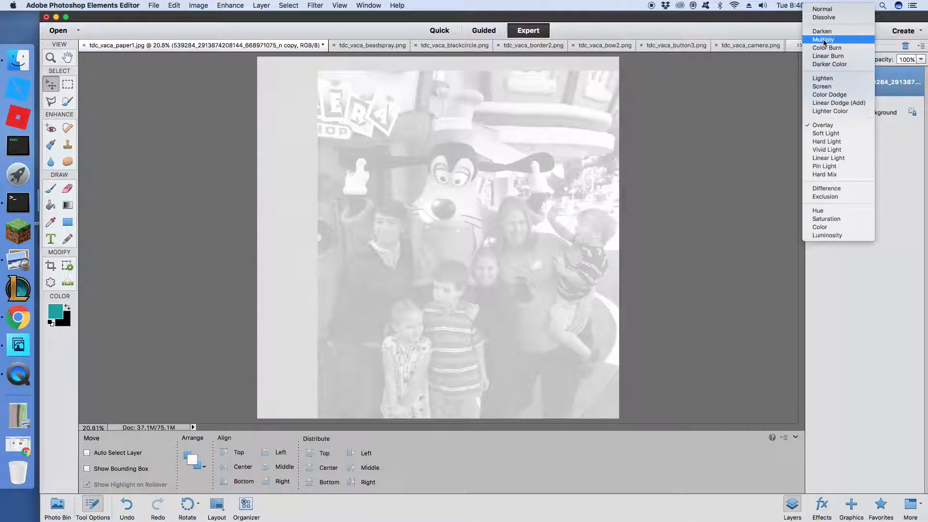
click(823, 39)
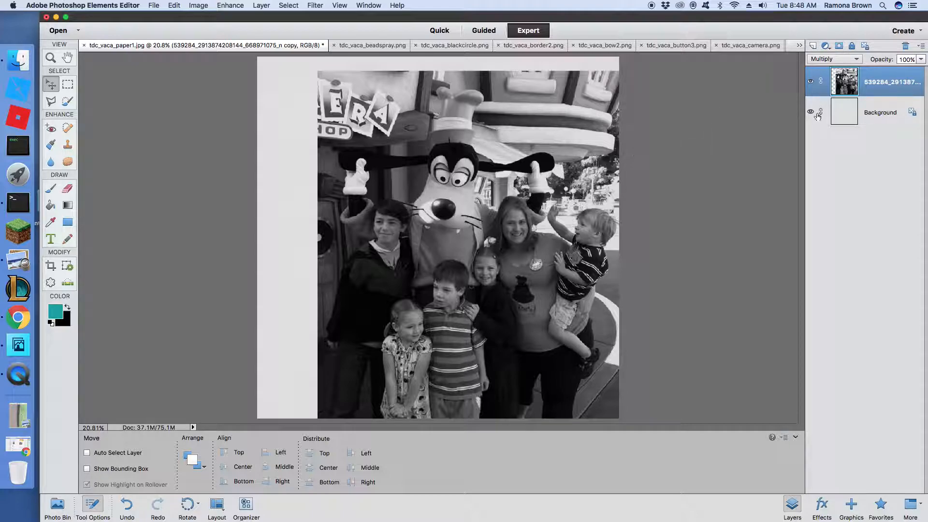
click(834, 59)
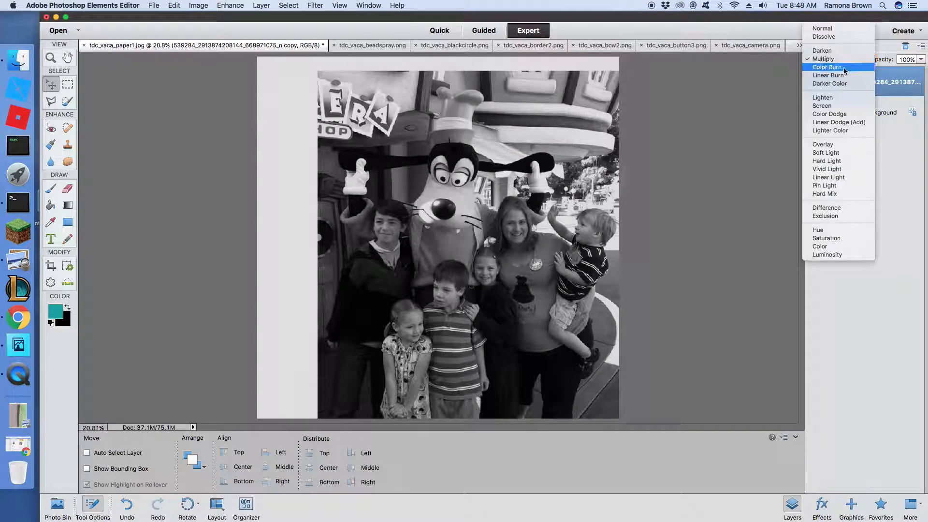
click(828, 66)
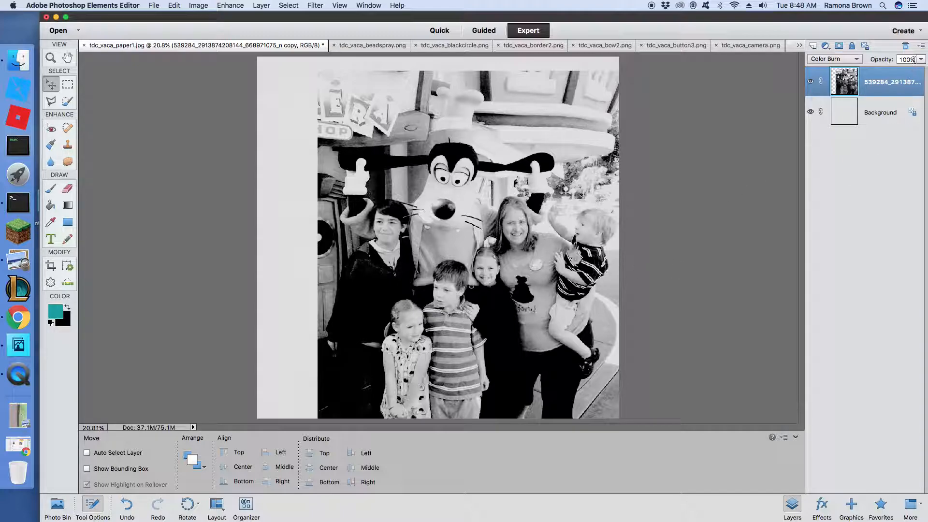
Drag the photo layer's Opacity slider down to about 43%
drag(912, 69, 898, 69)
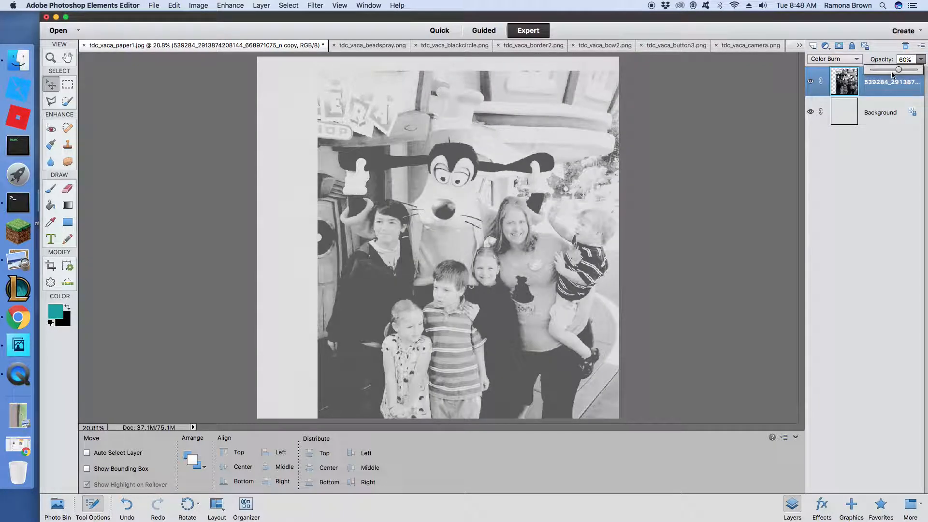
drag(899, 70, 893, 69)
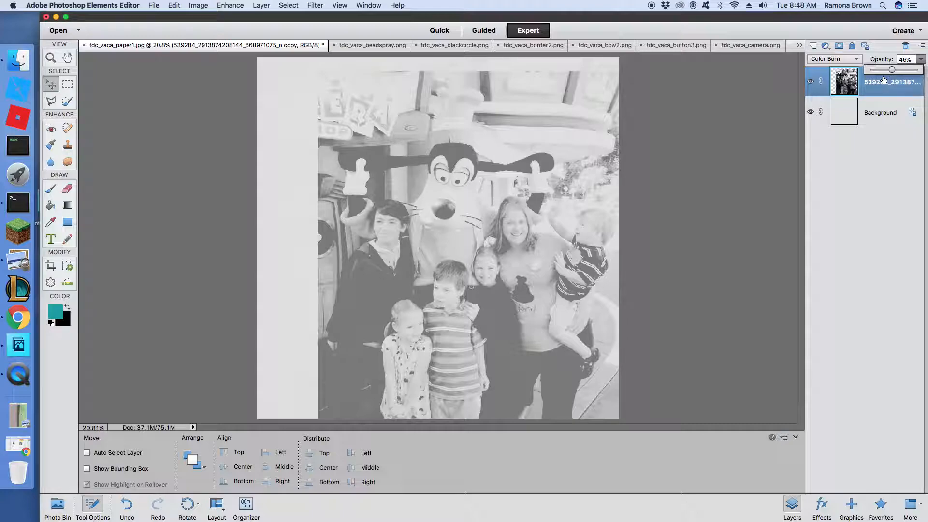
drag(889, 70, 883, 70)
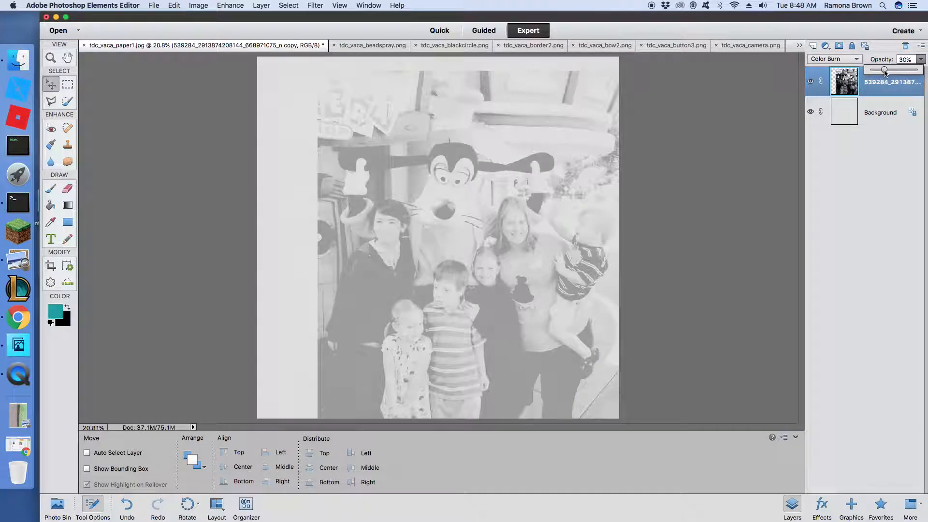
drag(884, 70, 892, 69)
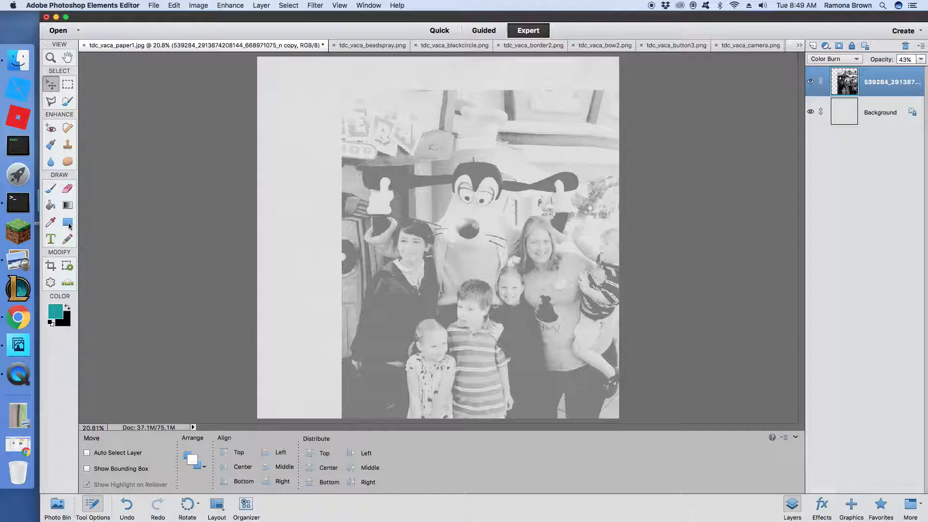
Set up the Eraser with a soft round brush preset, smaller size and 50% opacity
click(66, 188)
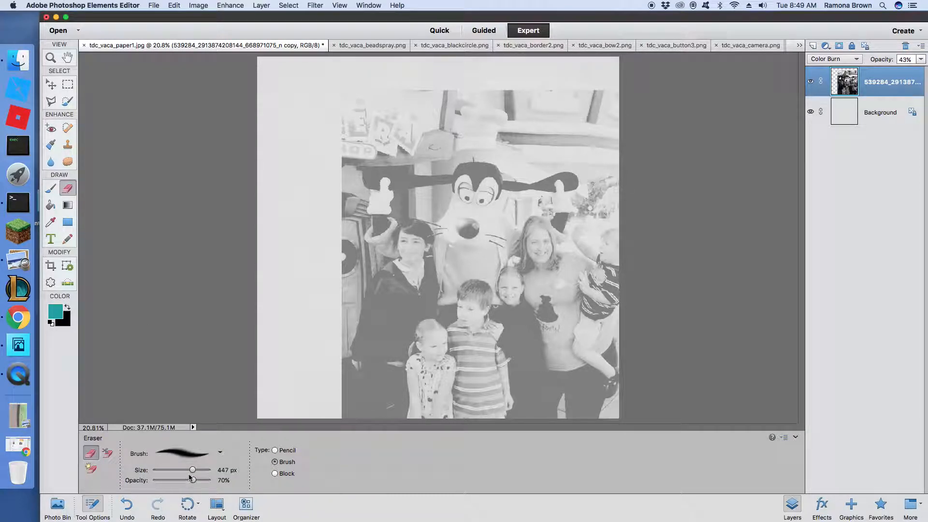
click(220, 453)
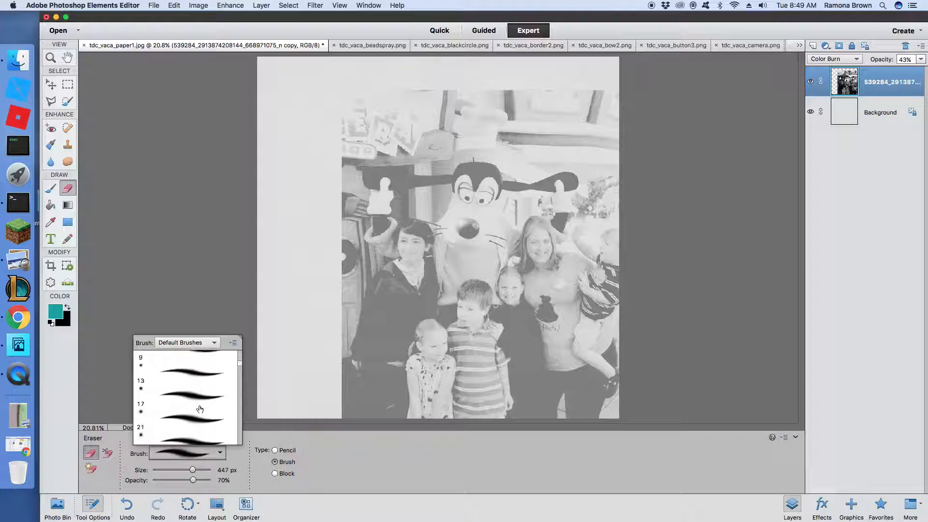
scroll(down, 3)
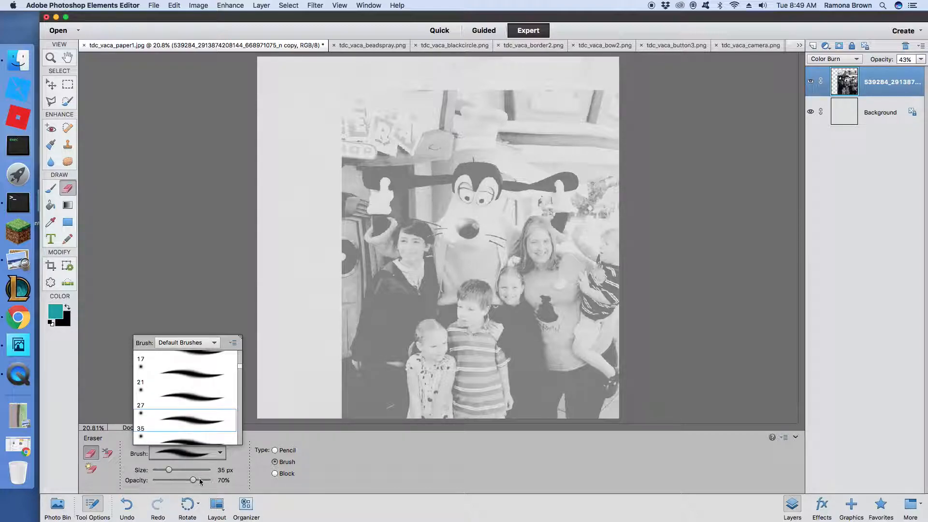
drag(198, 480, 182, 480)
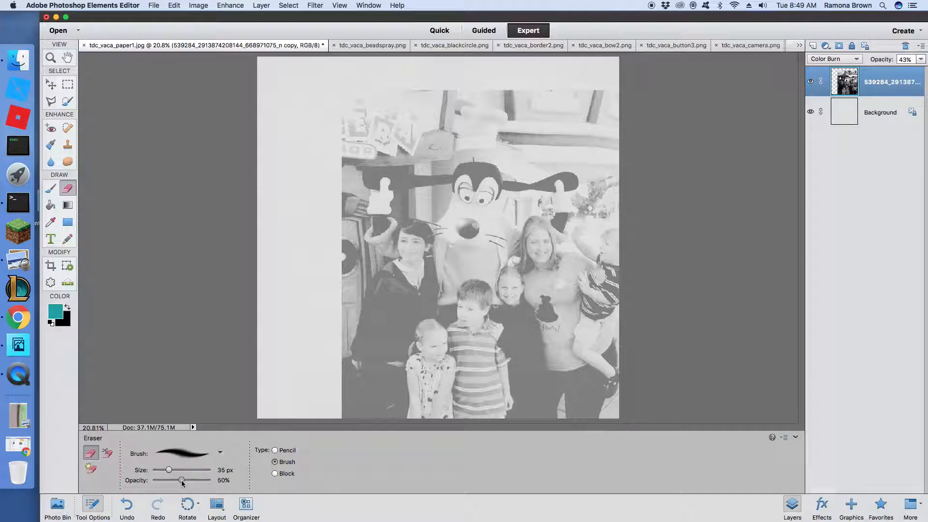
drag(170, 470, 178, 470)
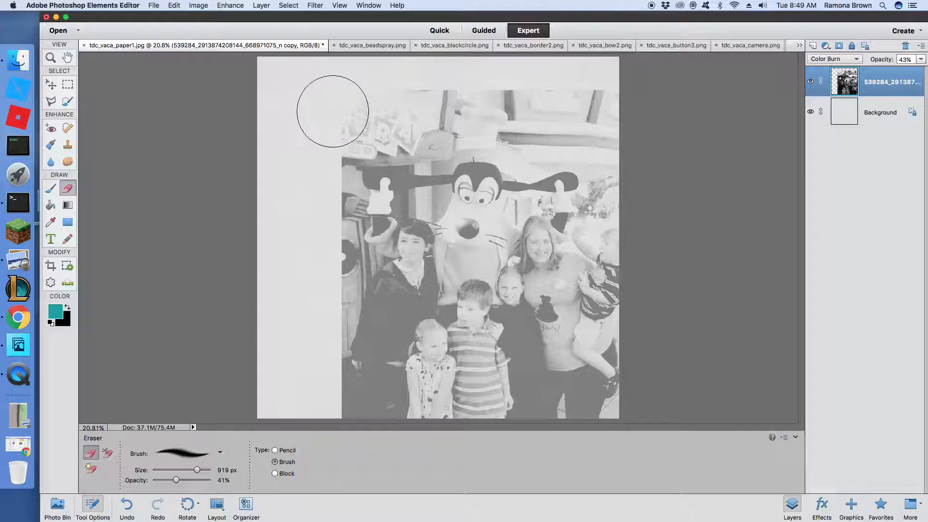
Softly erase along the photo's left edge, top-left corner, upper-right area and top edge
drag(333, 111, 354, 136)
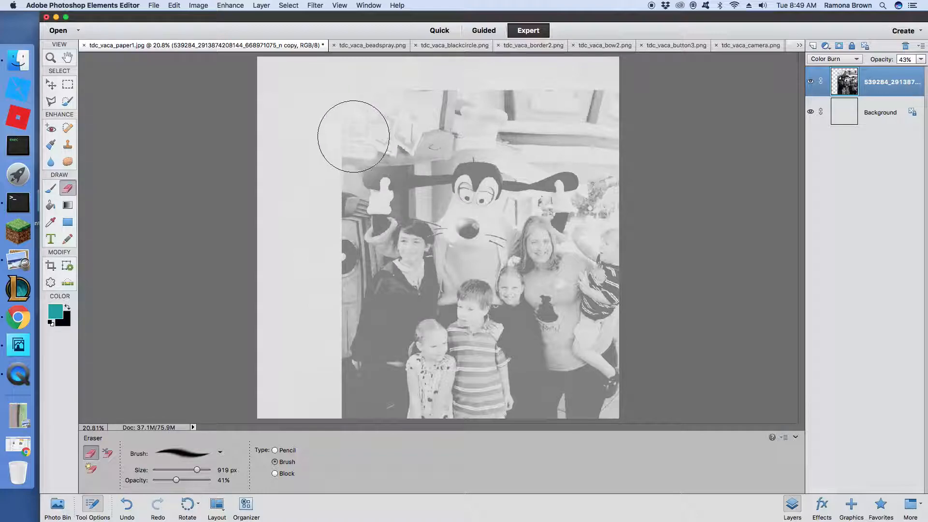
drag(354, 136, 316, 162)
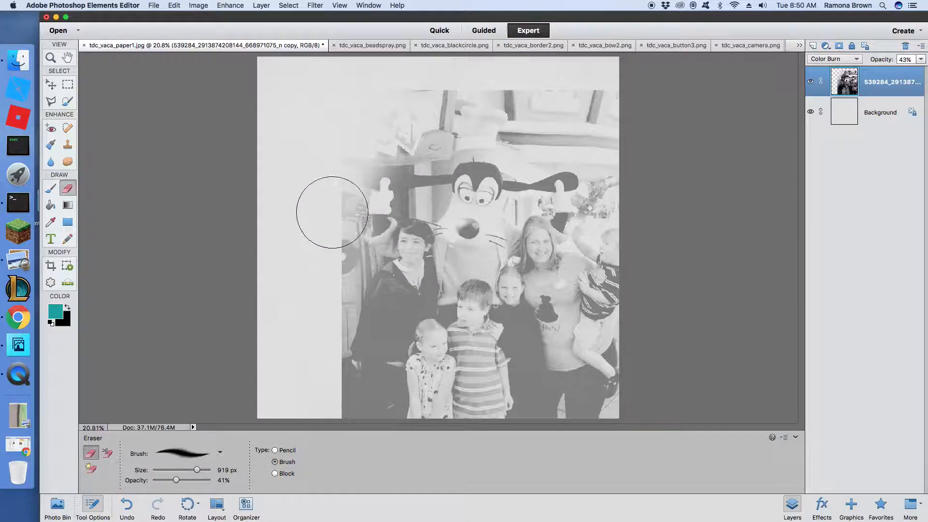
drag(331, 213, 337, 314)
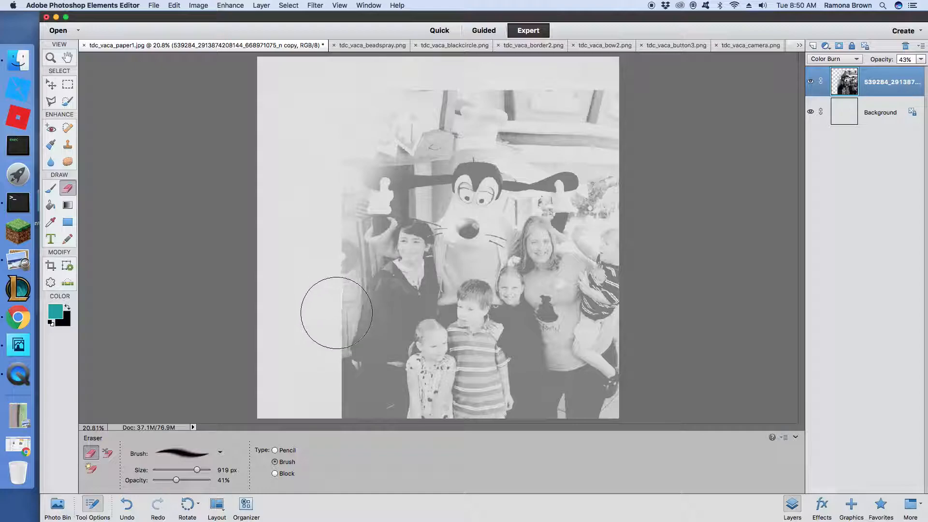
drag(337, 313, 324, 367)
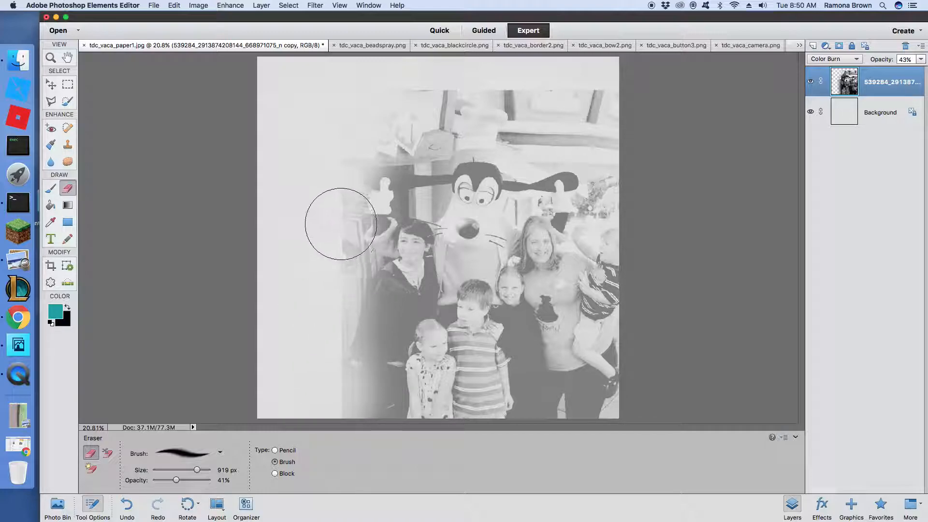
drag(340, 225, 372, 111)
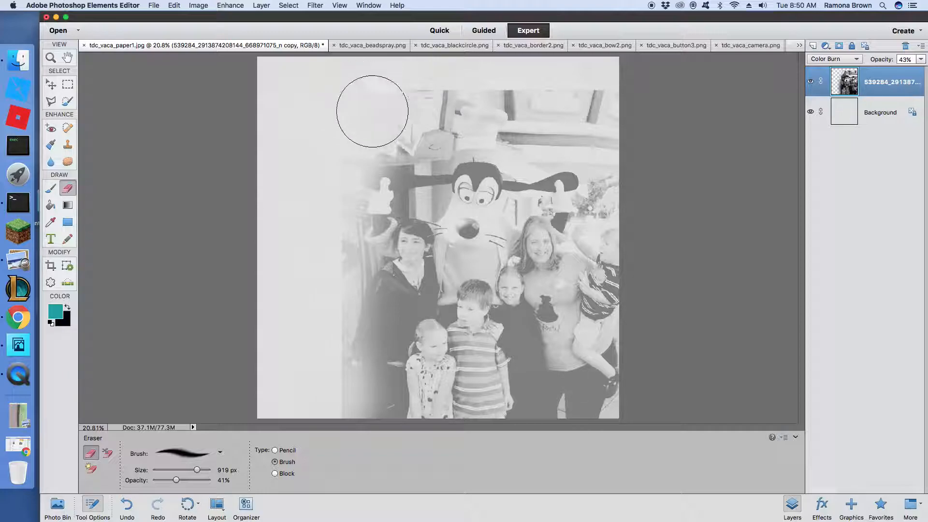
drag(372, 111, 483, 90)
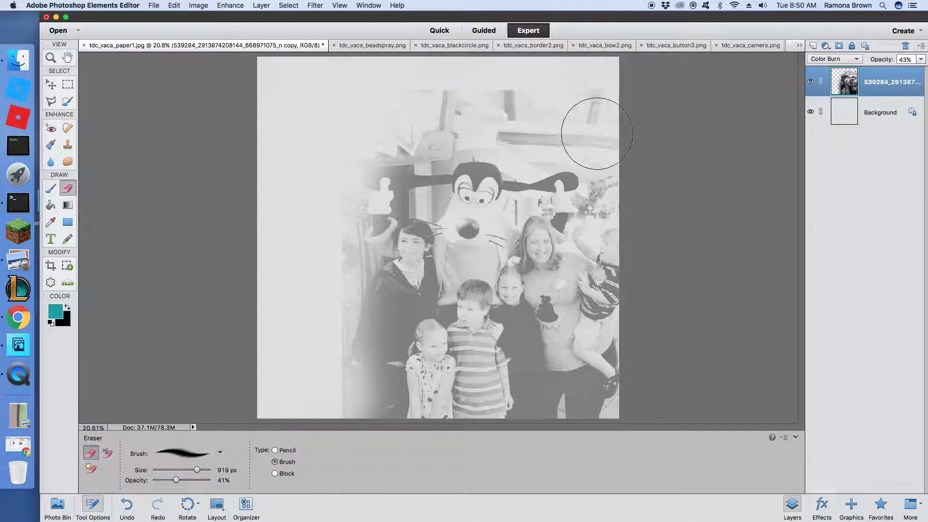
drag(596, 133, 512, 94)
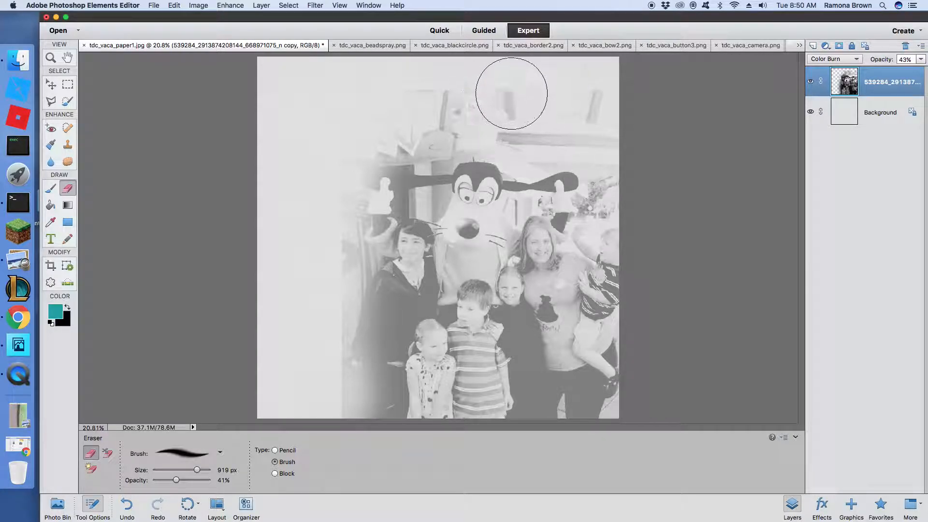
drag(512, 94, 308, 218)
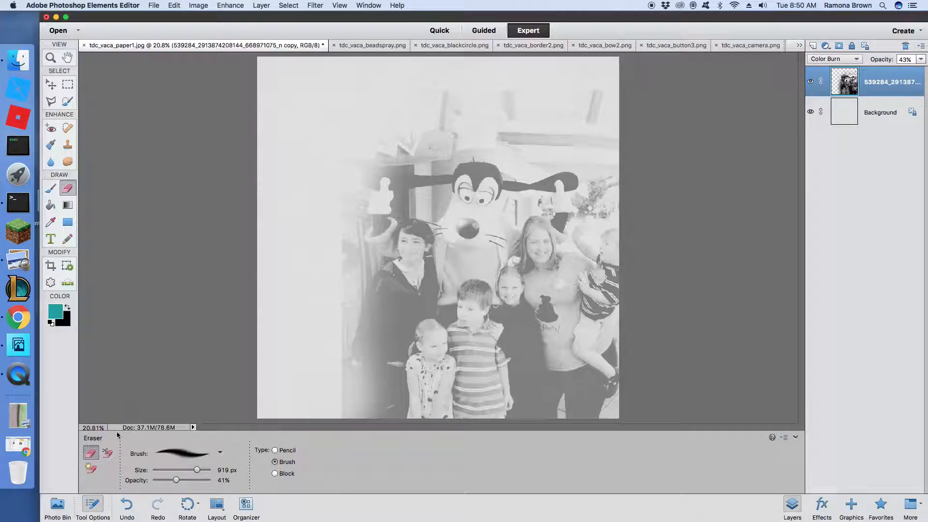
Readjust the Eraser brush size and raise its opacity to full
drag(197, 470, 181, 470)
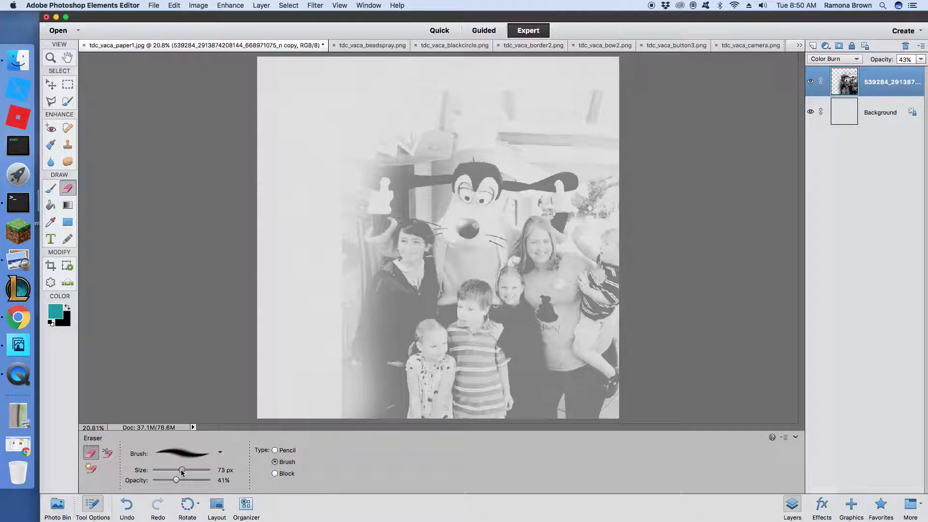
drag(176, 480, 213, 479)
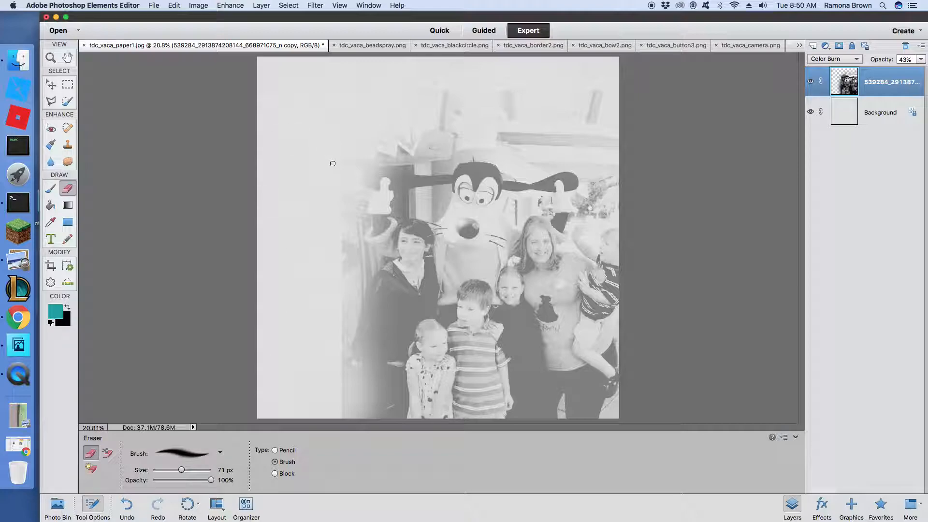
drag(181, 470, 185, 469)
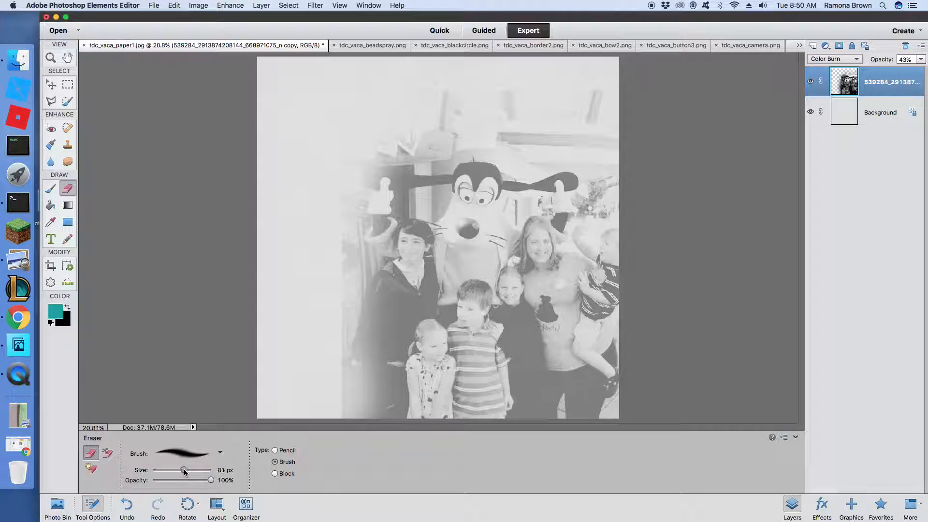
drag(182, 470, 187, 469)
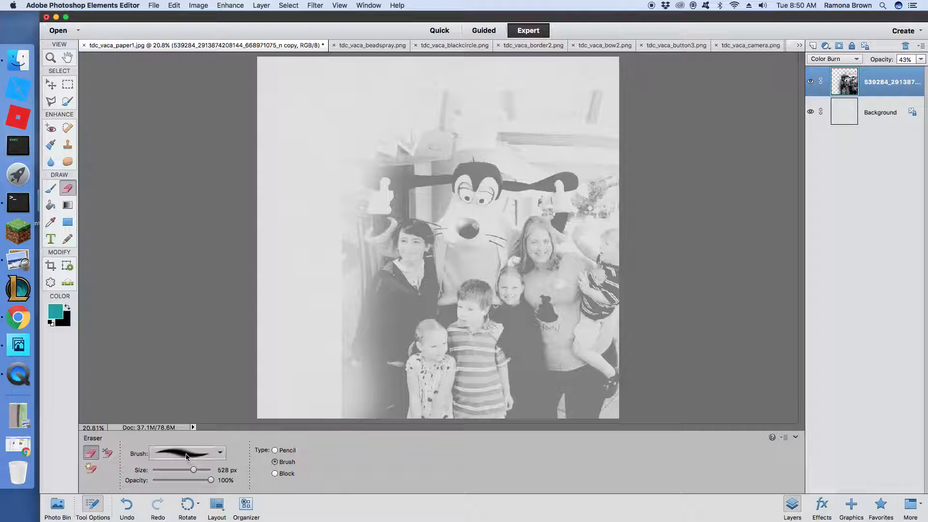
mouse_move(335, 378)
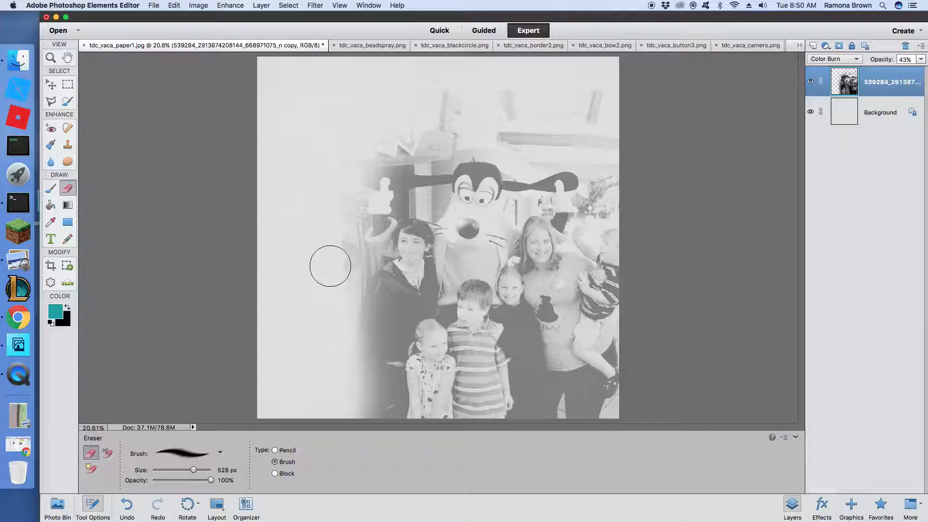
Fade the photo's left, top-right and lower-left edges into the paper
drag(330, 265, 334, 242)
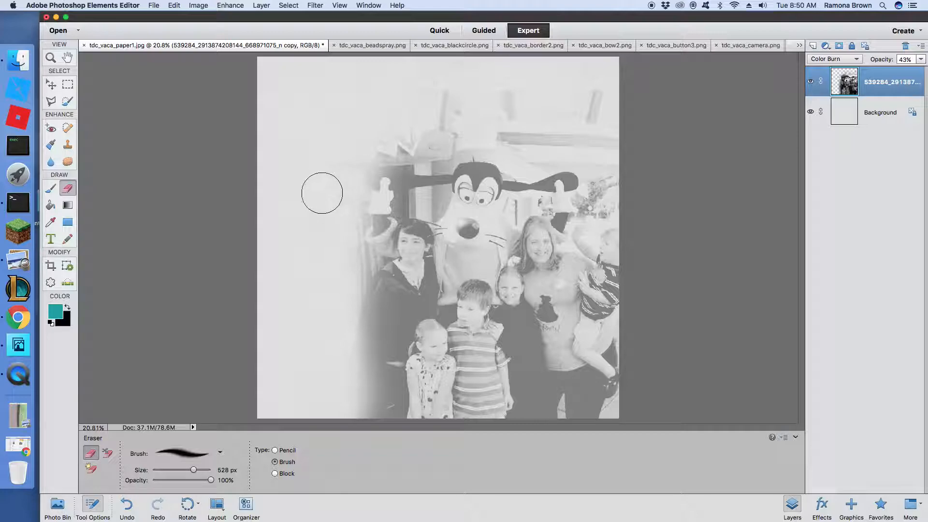
mouse_move(407, 88)
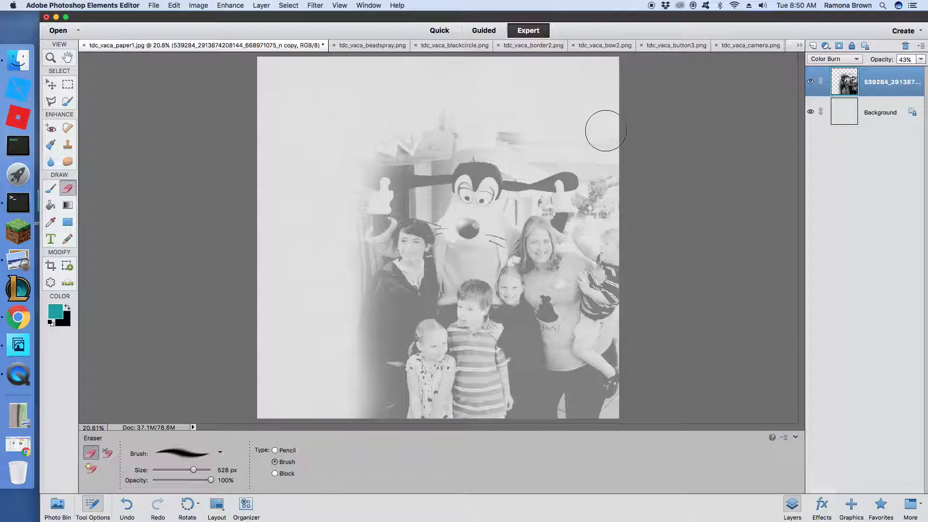
drag(605, 131, 616, 171)
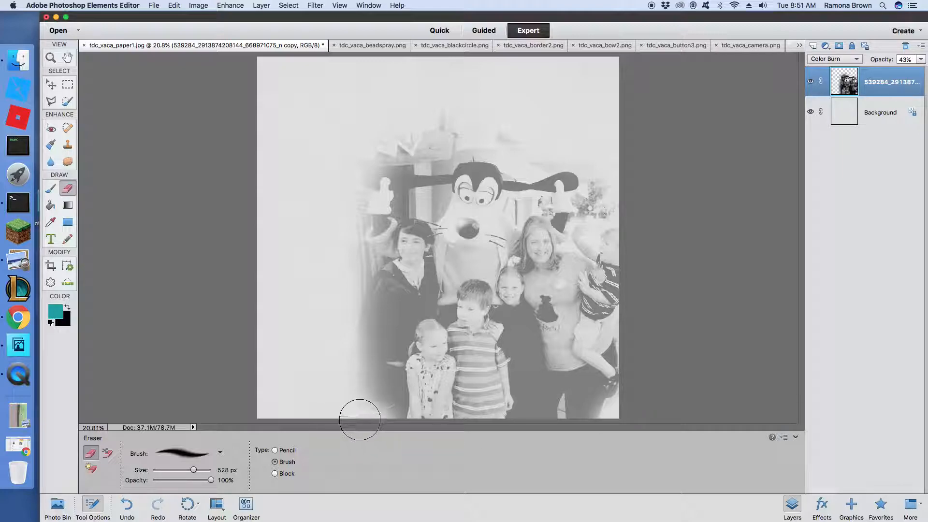
drag(359, 420, 345, 376)
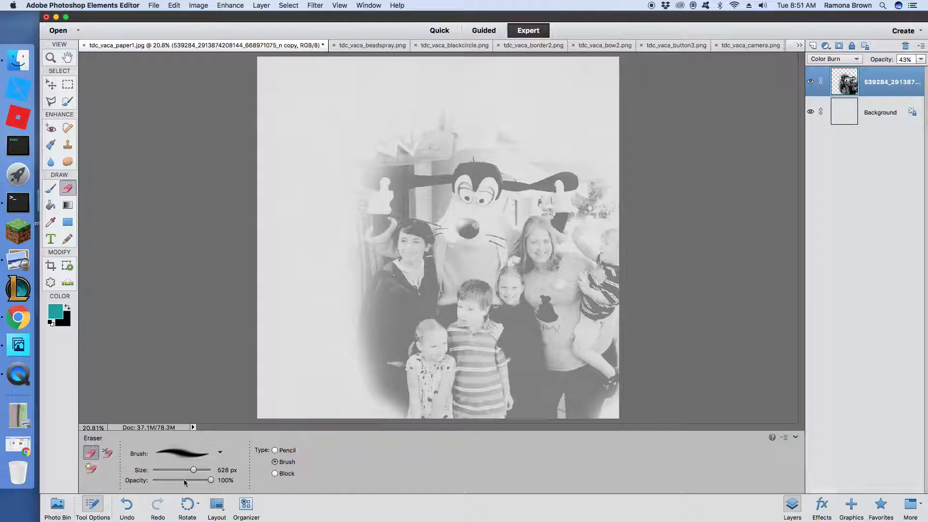
Set the eraser to about 36% opacity and 1301 px, then softly erase the bottom and left
drag(210, 480, 170, 480)
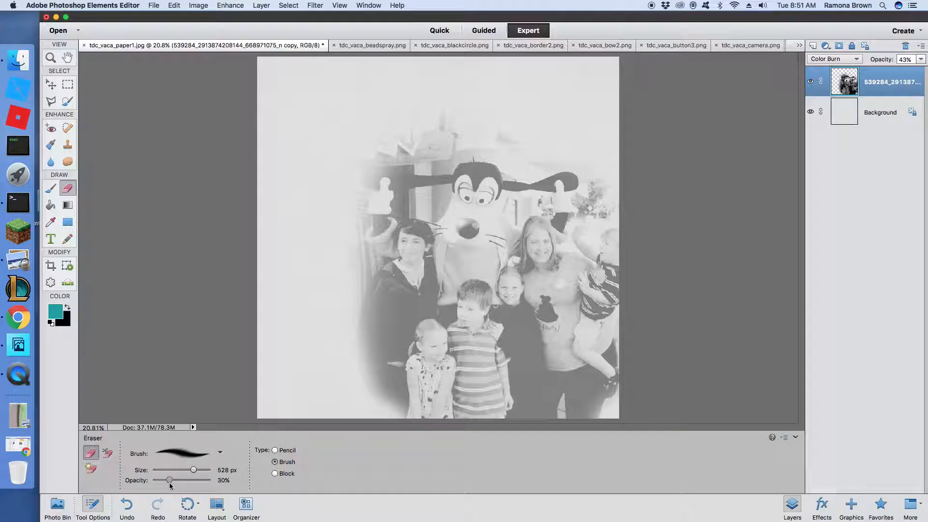
drag(194, 469, 200, 470)
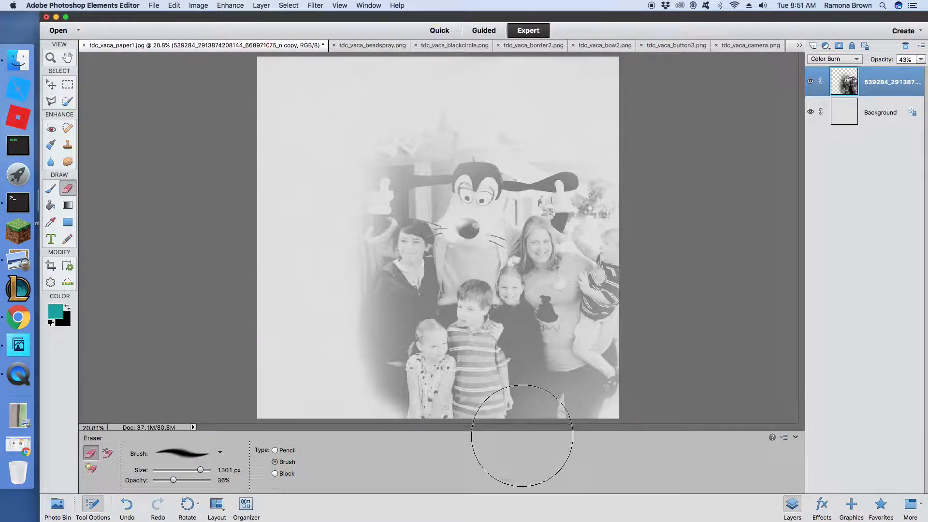
drag(521, 435, 476, 420)
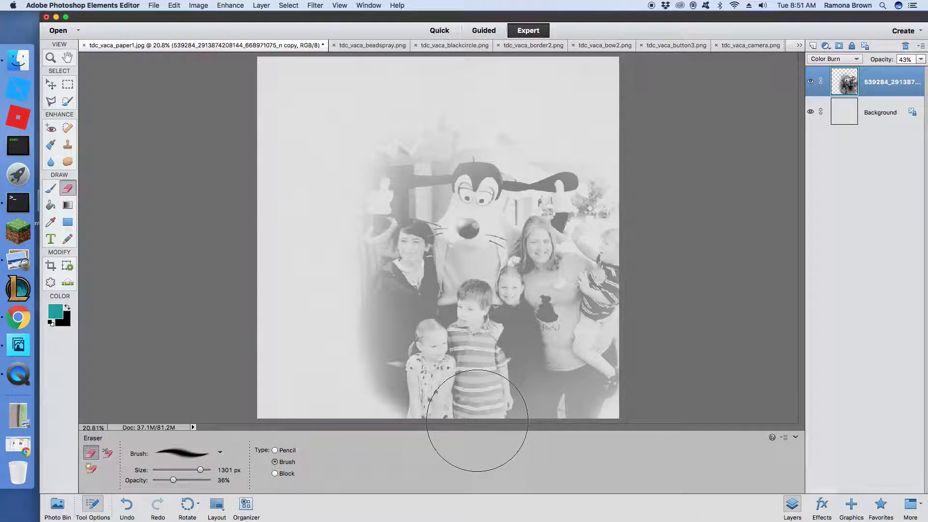
drag(476, 420, 407, 414)
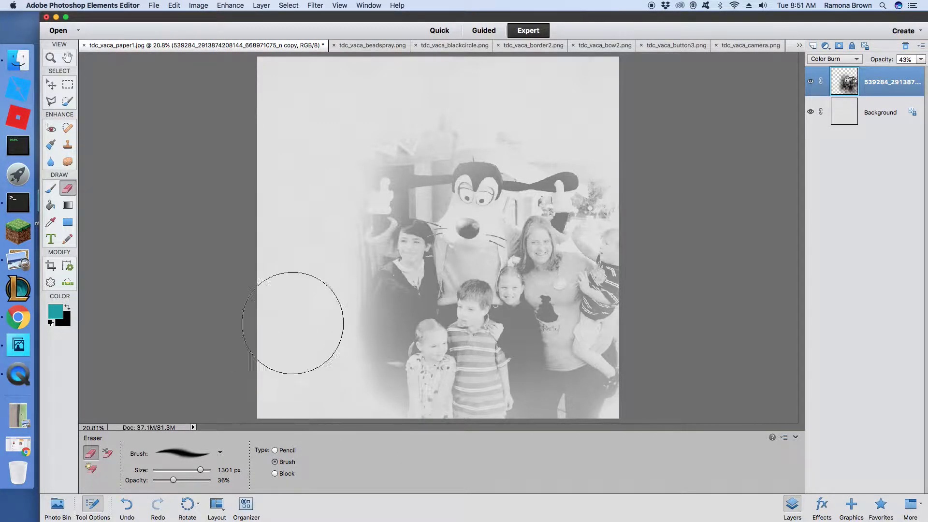
click(50, 85)
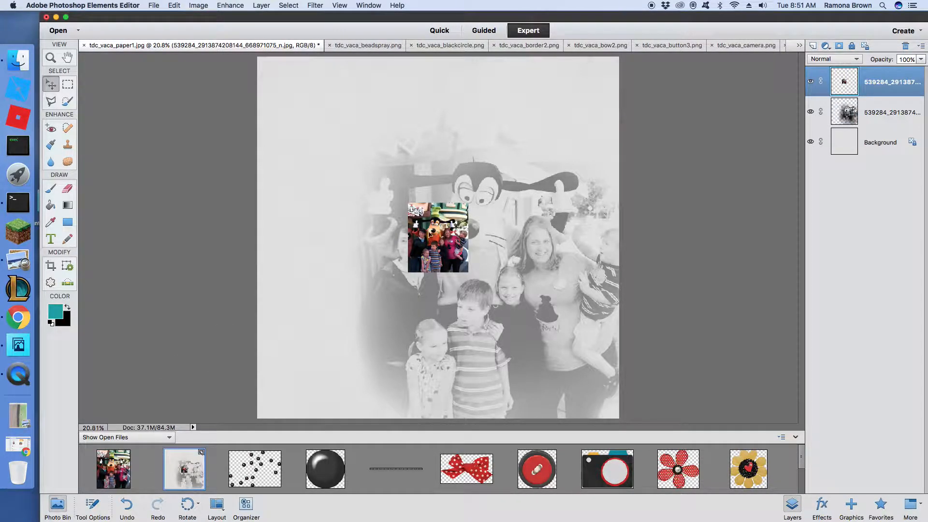
Drag the color photo from the Photo Bin to bring up the original color document
drag(438, 237, 363, 239)
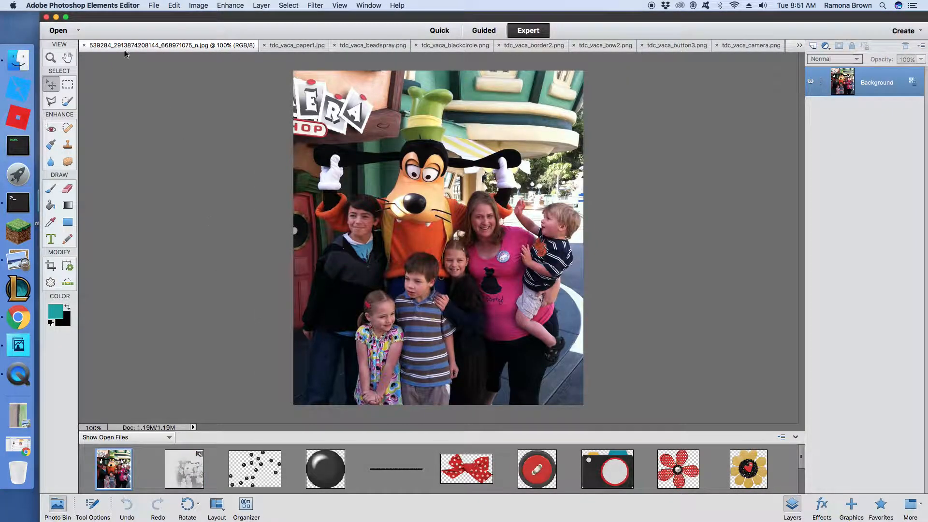
Resize the color photo to 1600 px wide with proportions constrained
click(198, 5)
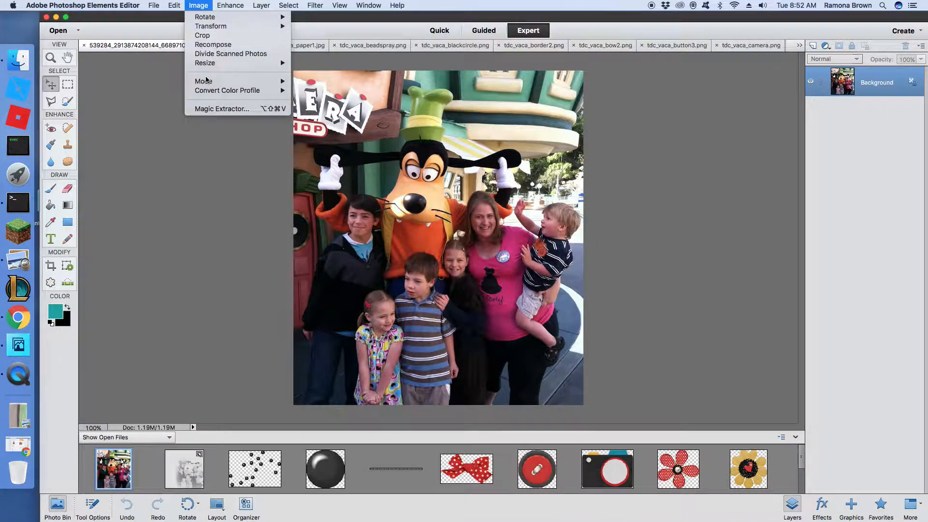
mouse_move(205, 63)
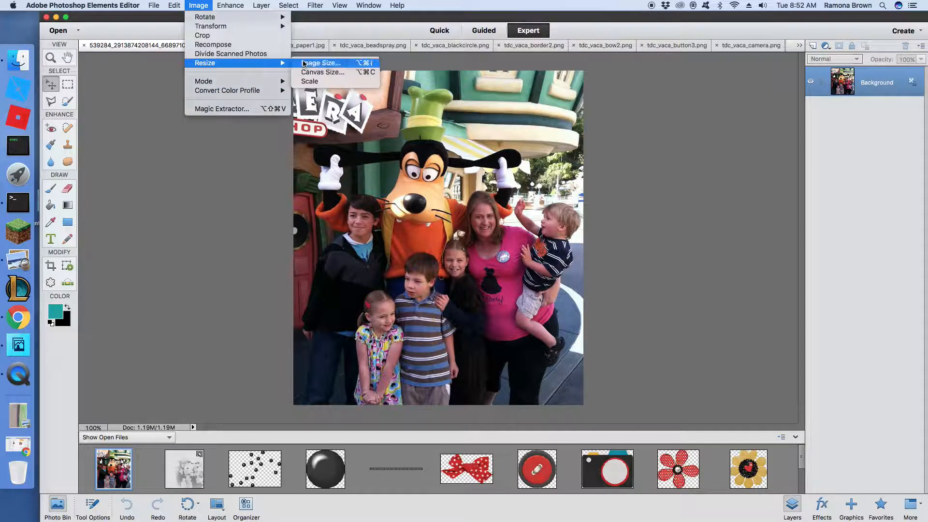
click(322, 63)
text(300)
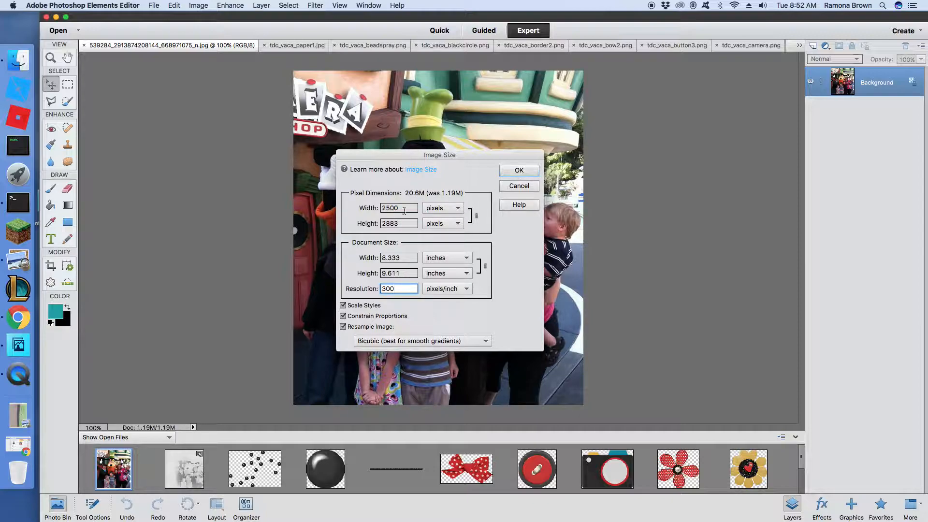
click(396, 208)
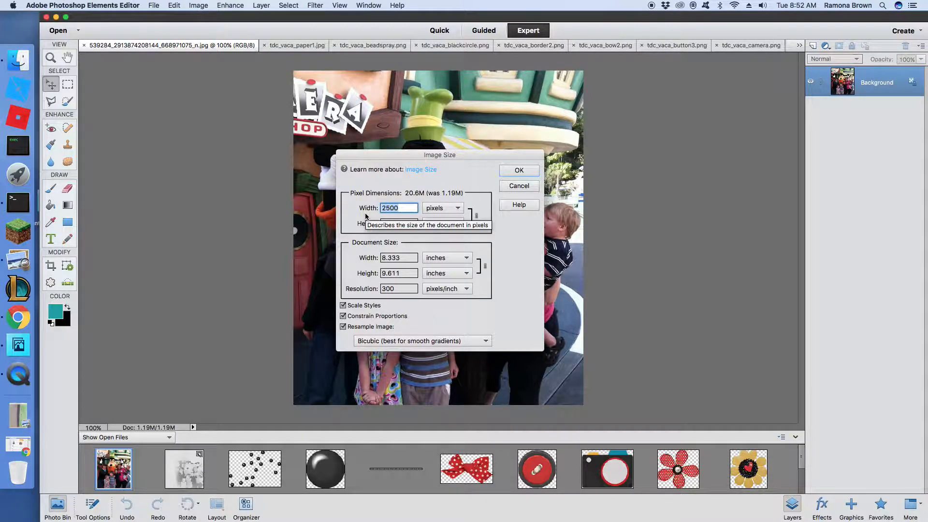
text(1600)
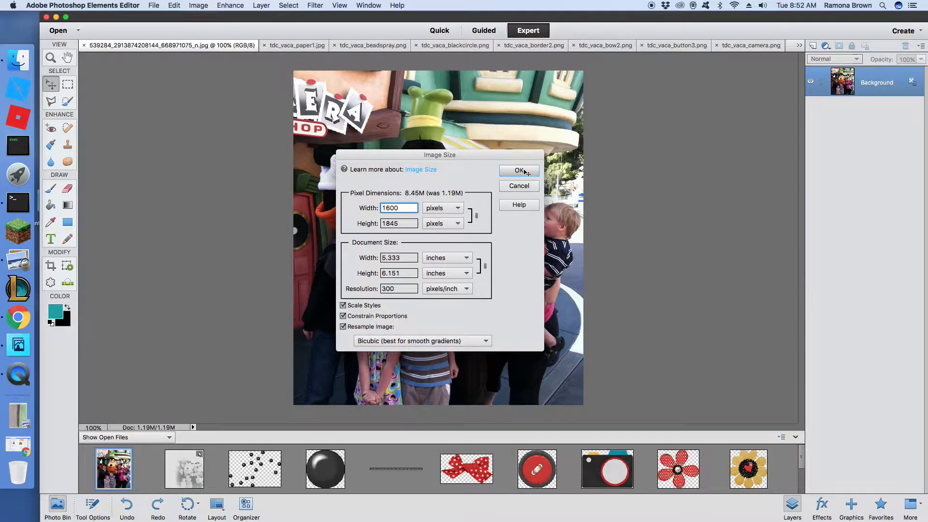
click(519, 171)
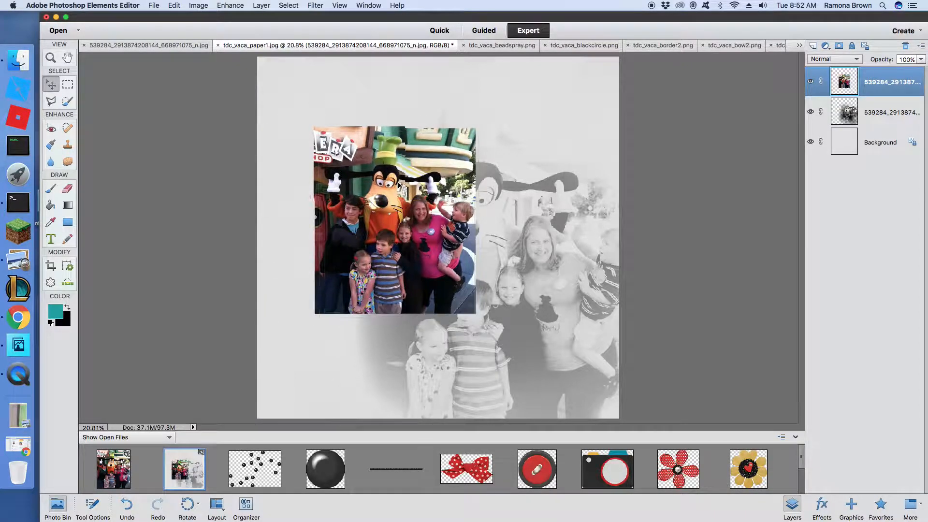
Move the resized color copy into the top-left corner of the paper page
drag(395, 219, 379, 219)
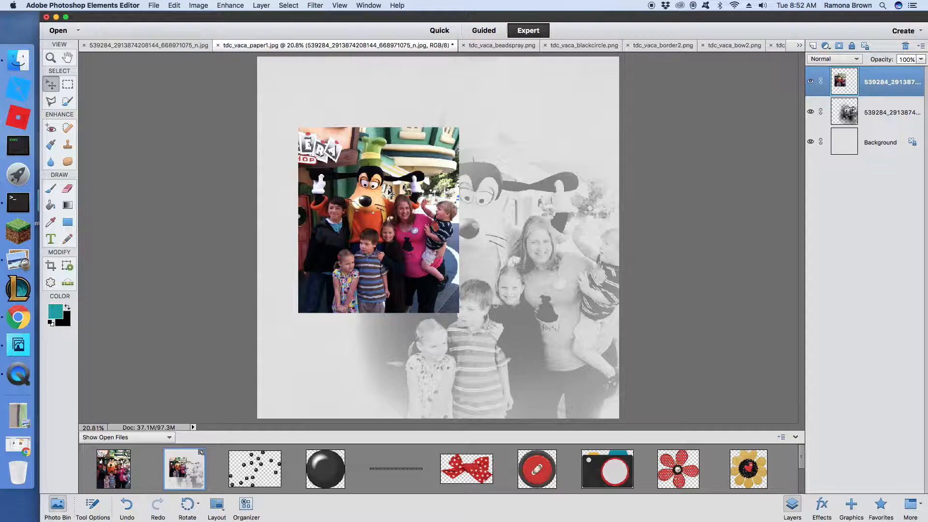
drag(379, 219, 383, 194)
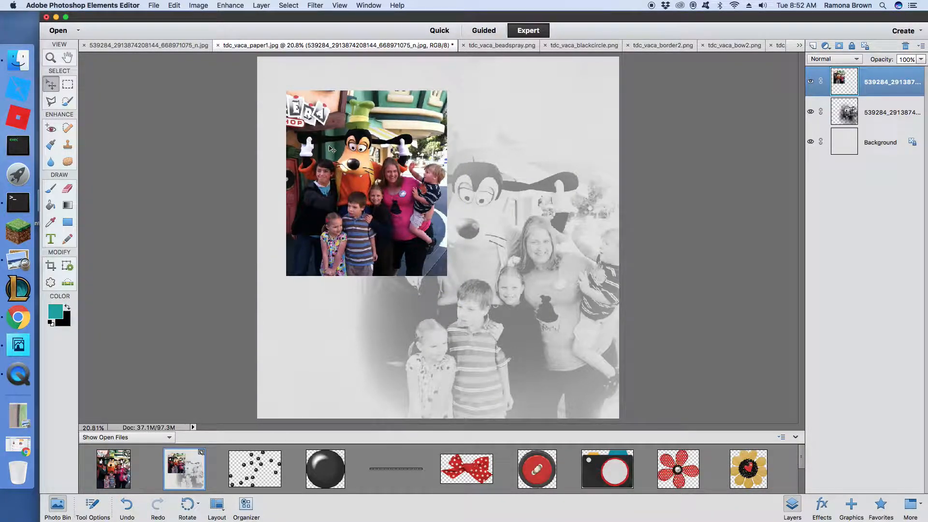
drag(367, 184, 492, 185)
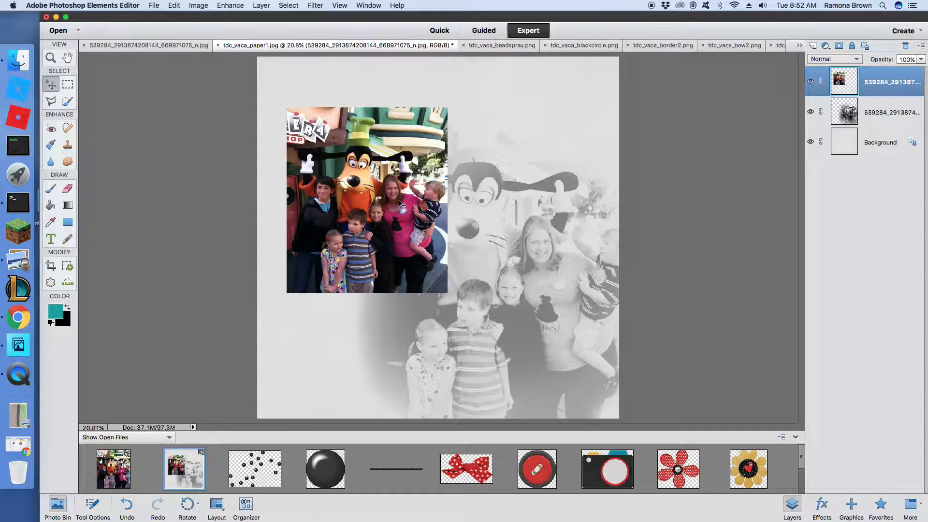
mouse_move(661, 272)
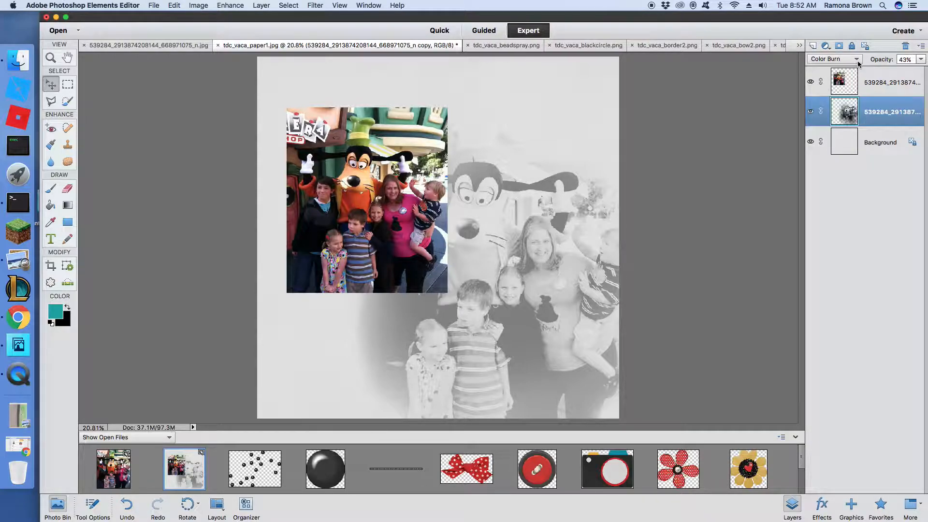
Try Color Dodge on the faded photo layer, then settle on Darker Color
click(835, 59)
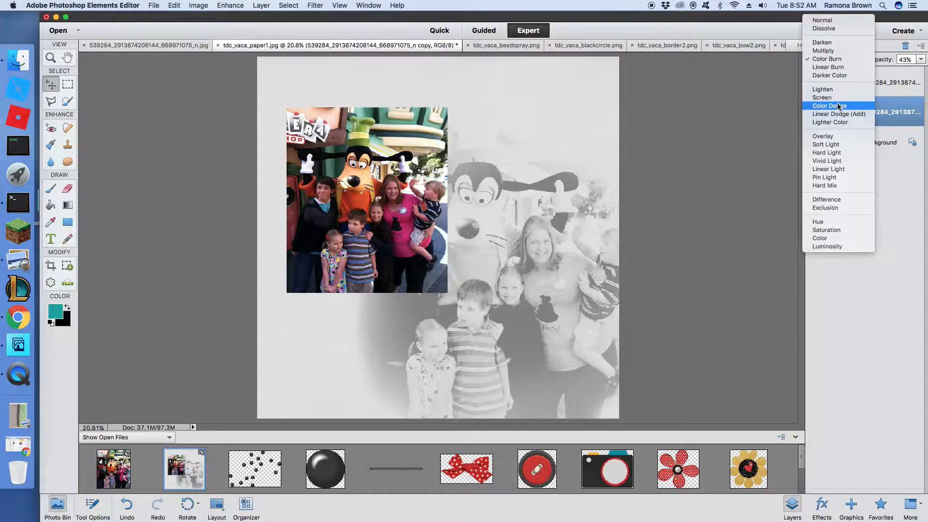
click(828, 106)
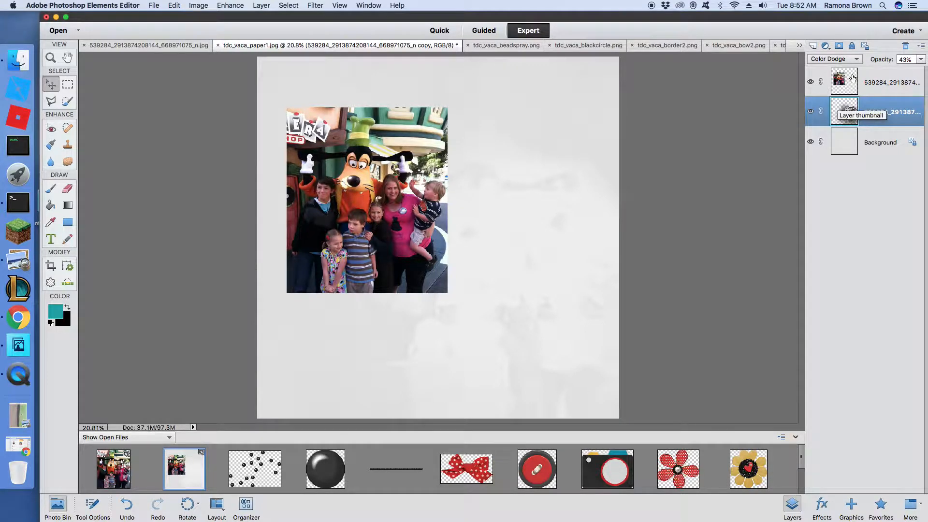
click(834, 59)
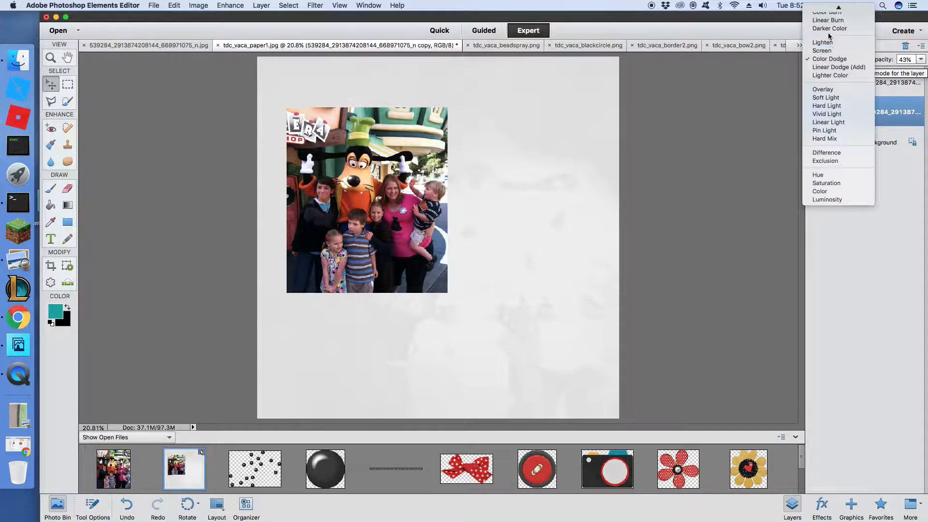
click(829, 28)
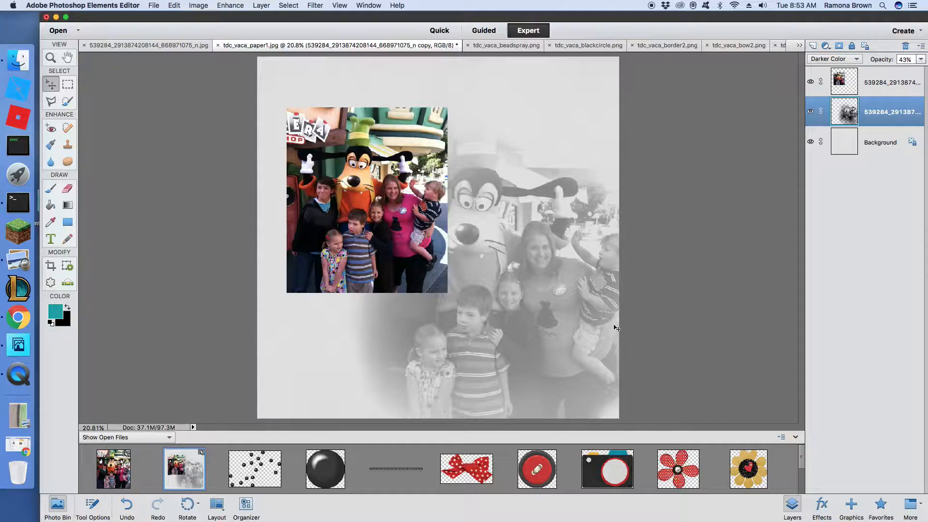
mouse_move(628, 379)
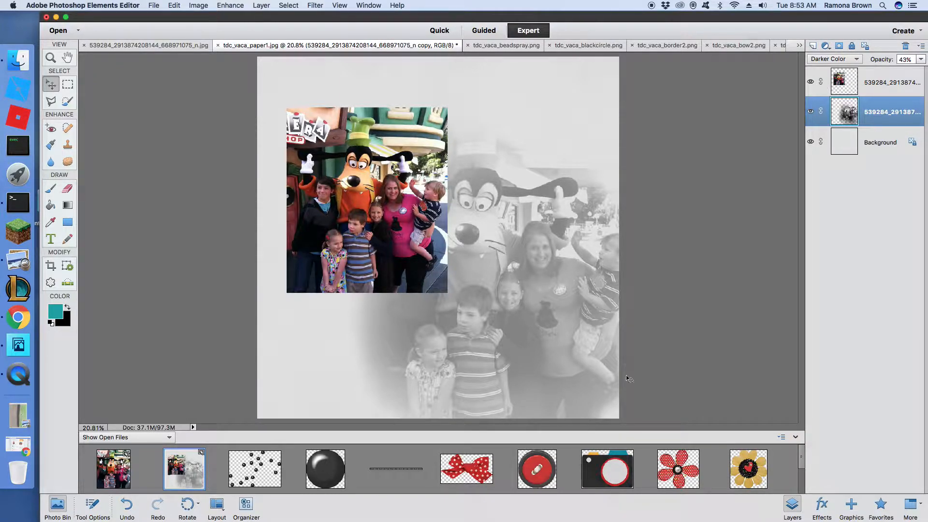